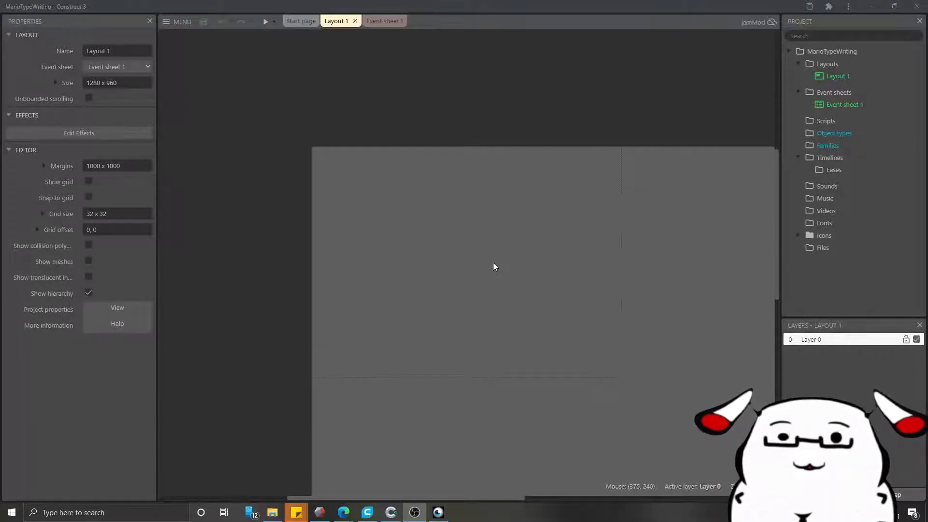
pyautogui.moveTo(489, 258)
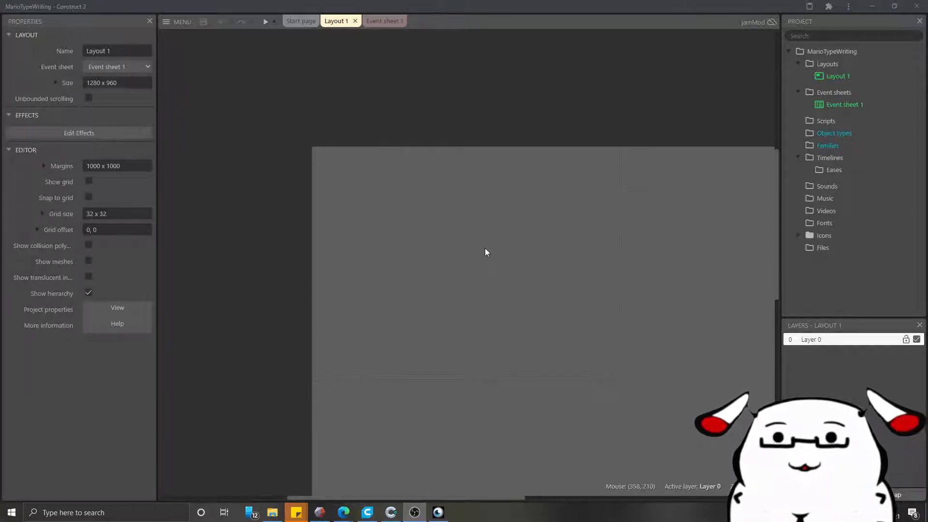
pyautogui.moveTo(493, 241)
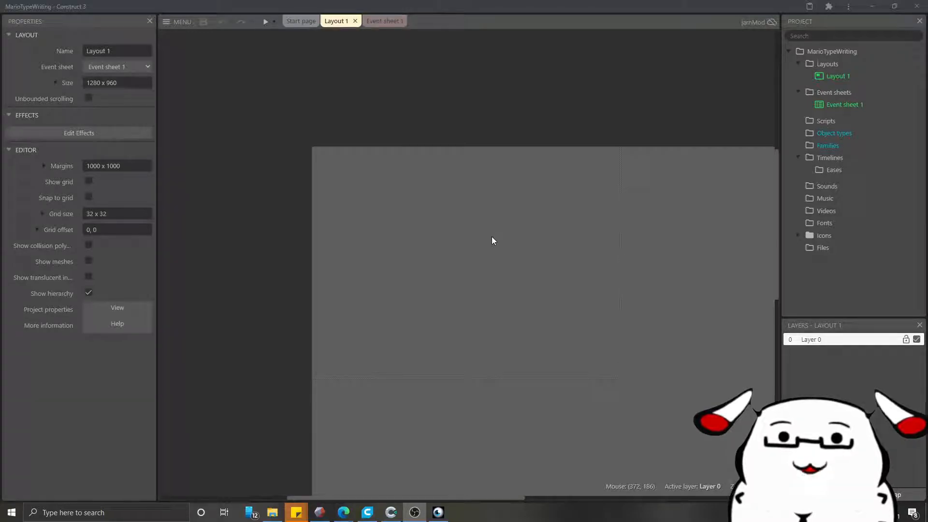
pyautogui.moveTo(453, 243)
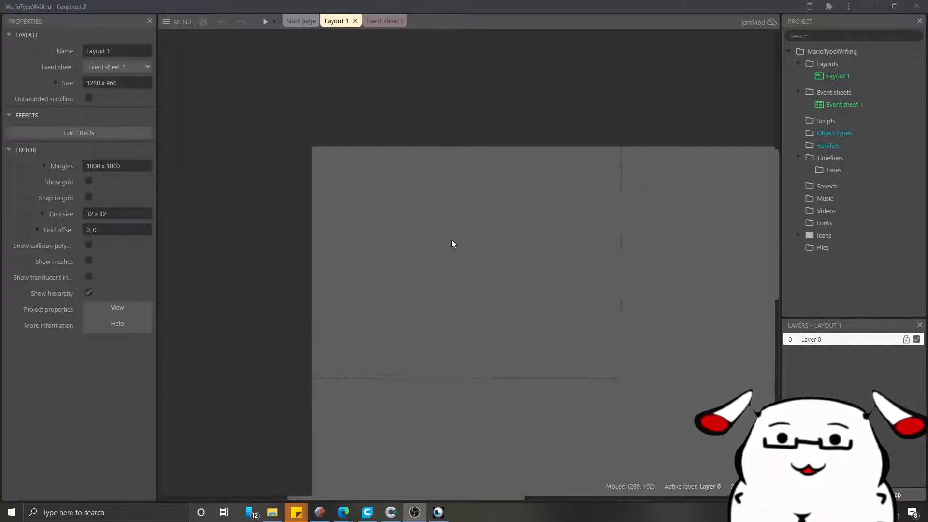
pyautogui.moveTo(408, 220)
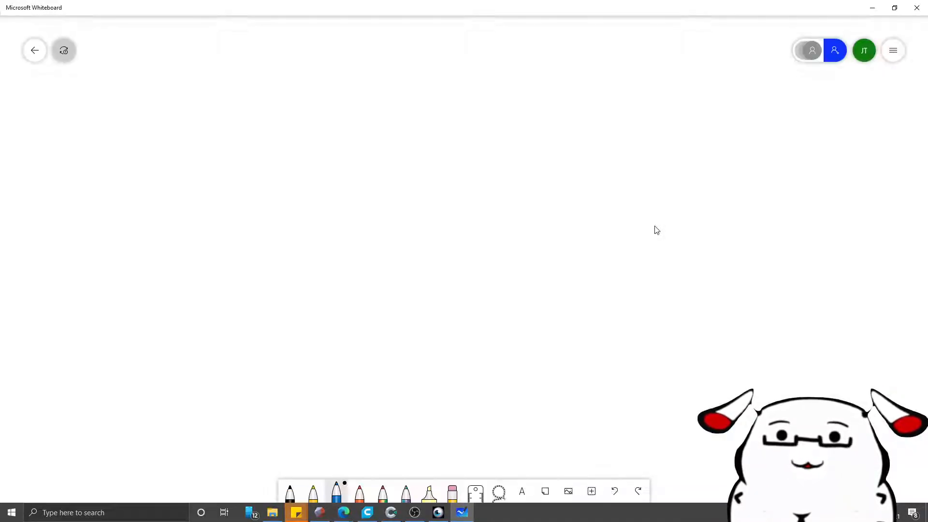
# Sketch the Every [Speed] → Left(Text, X+1) diagram with a Text box and Time loop in black ink.
pyautogui.click(289, 491)
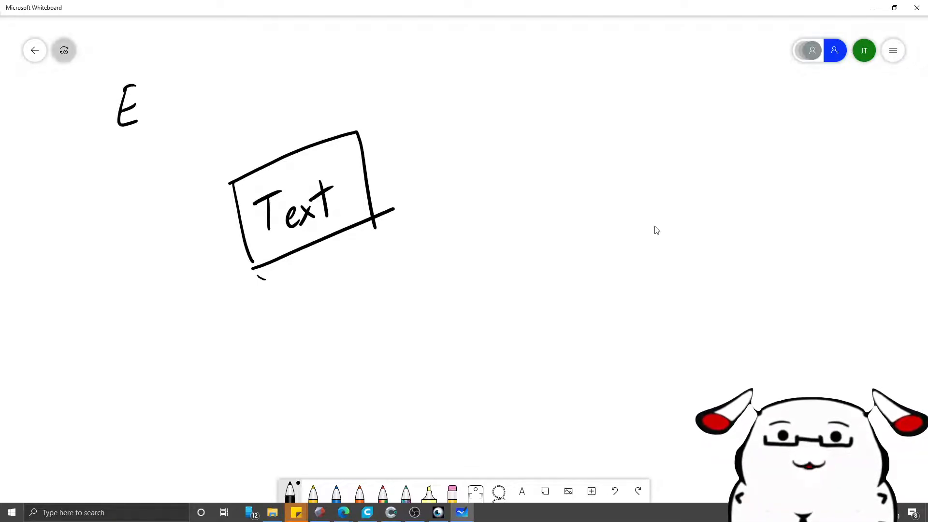
pyautogui.moveTo(137, 94); pyautogui.dragTo(189, 124)
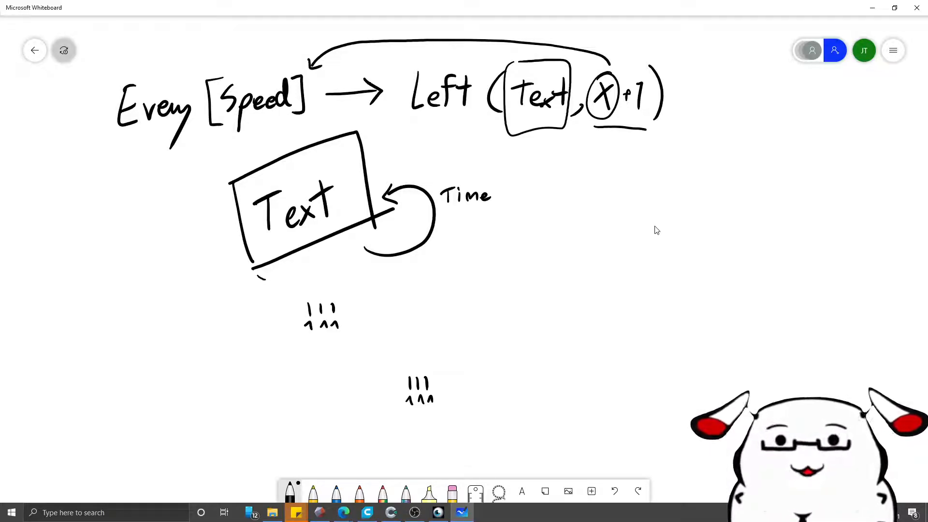
# Clear the canvas and list '1 Text obj' (text value, last character, speed) and '2 Timer behavior'.
pyautogui.click(892, 49)
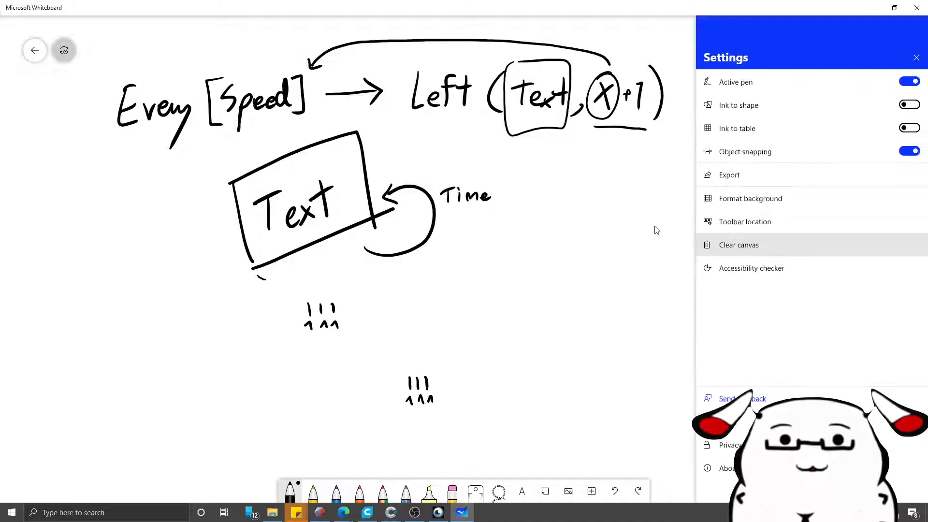
pyautogui.click(738, 244)
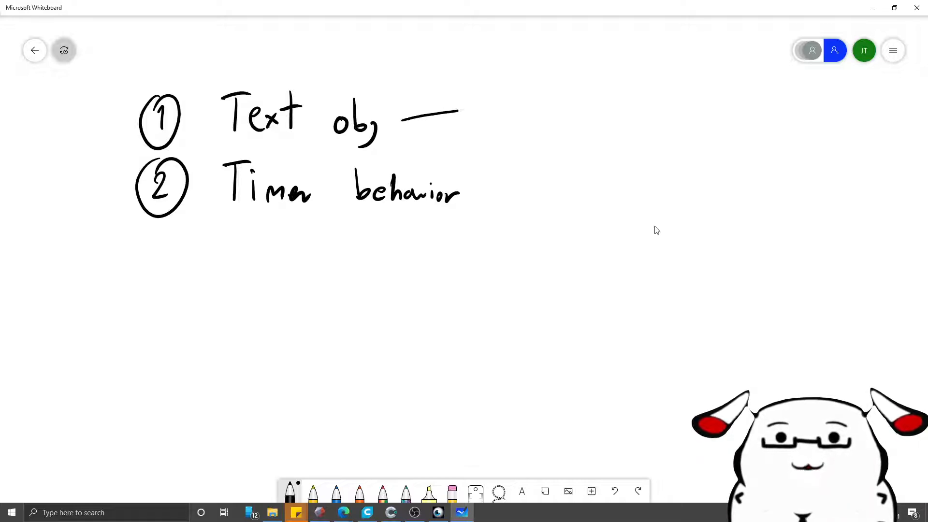
pyautogui.moveTo(403, 115); pyautogui.dragTo(533, 107)
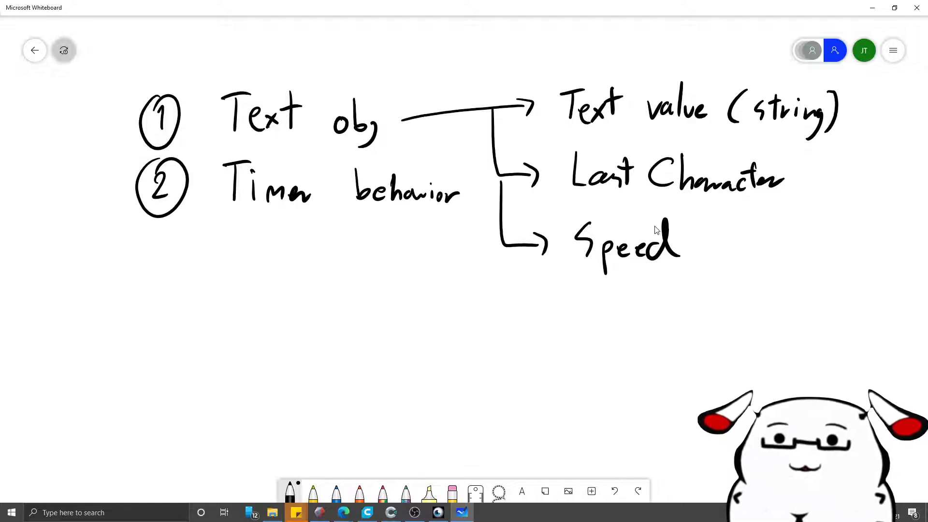
pyautogui.moveTo(561, 217)
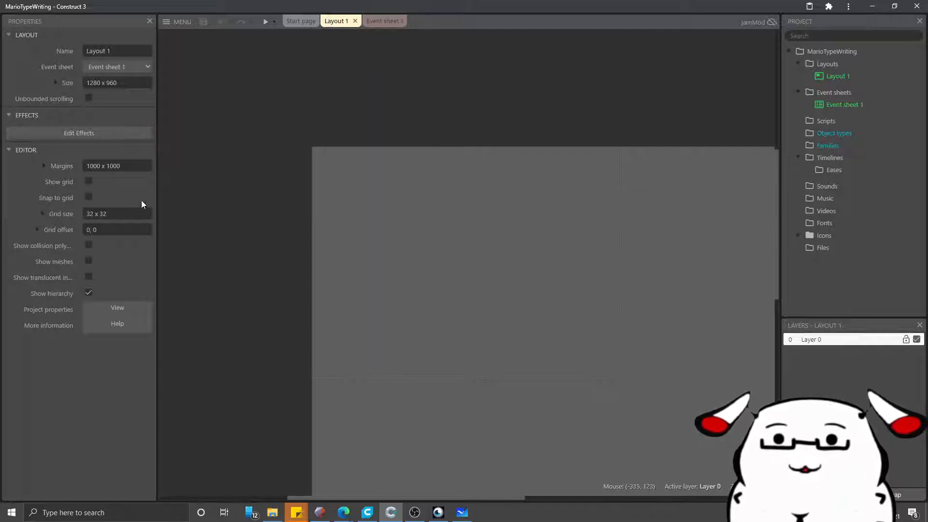
pyautogui.moveTo(208, 70)
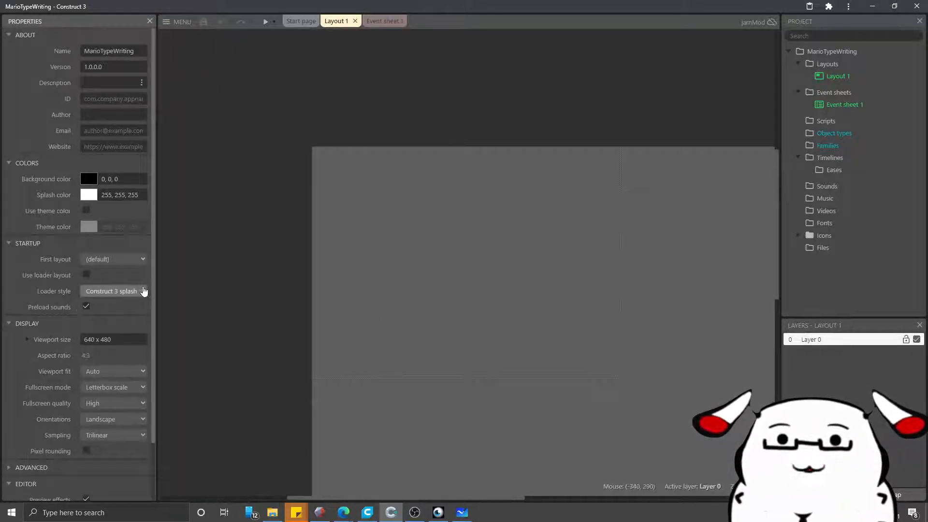
pyautogui.moveTo(173, 251)
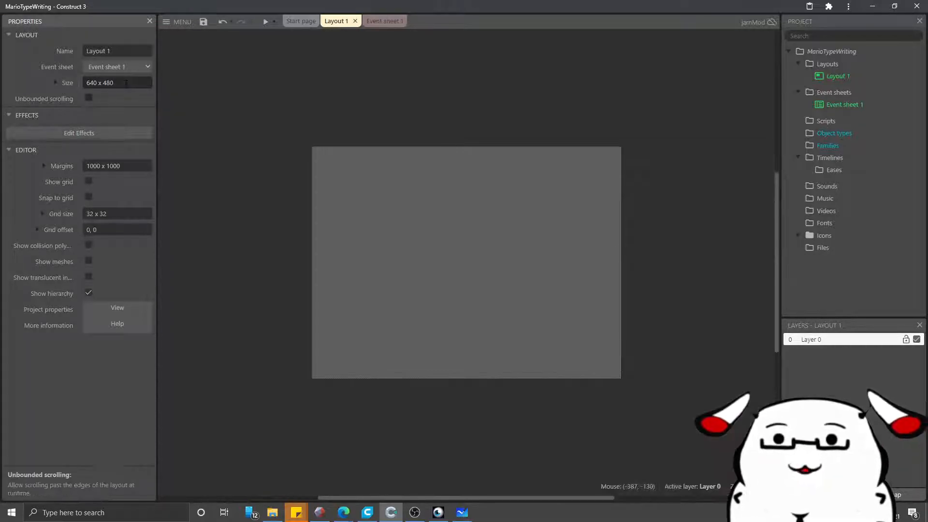
pyautogui.moveTo(412, 287)
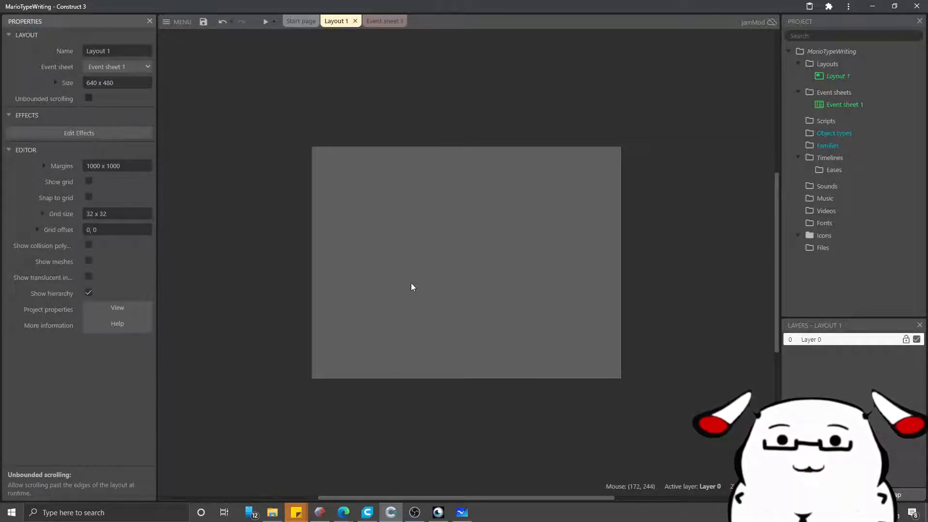
pyautogui.moveTo(452, 249)
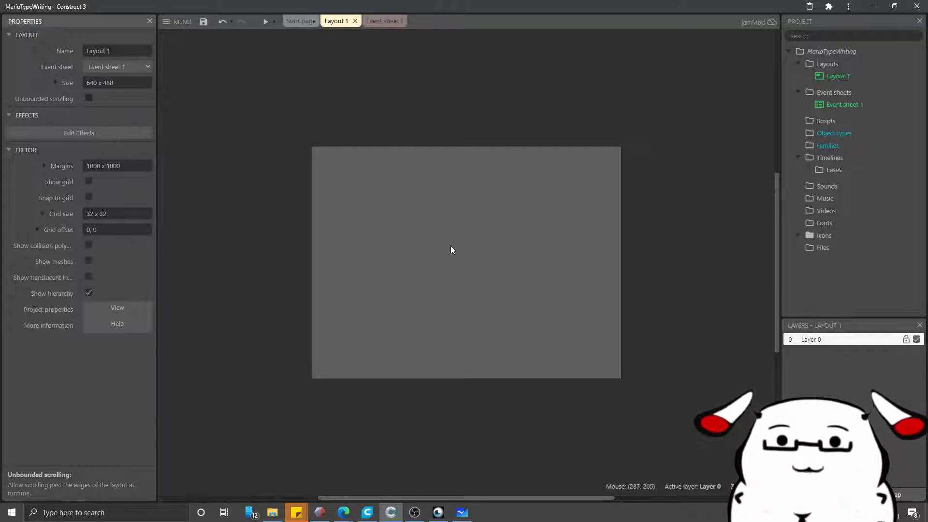
pyautogui.moveTo(439, 250)
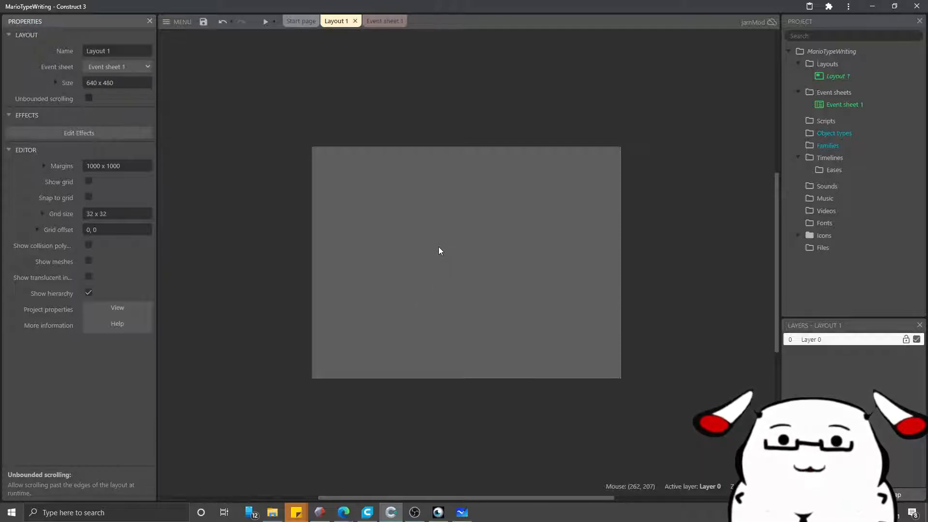
pyautogui.moveTo(343, 242)
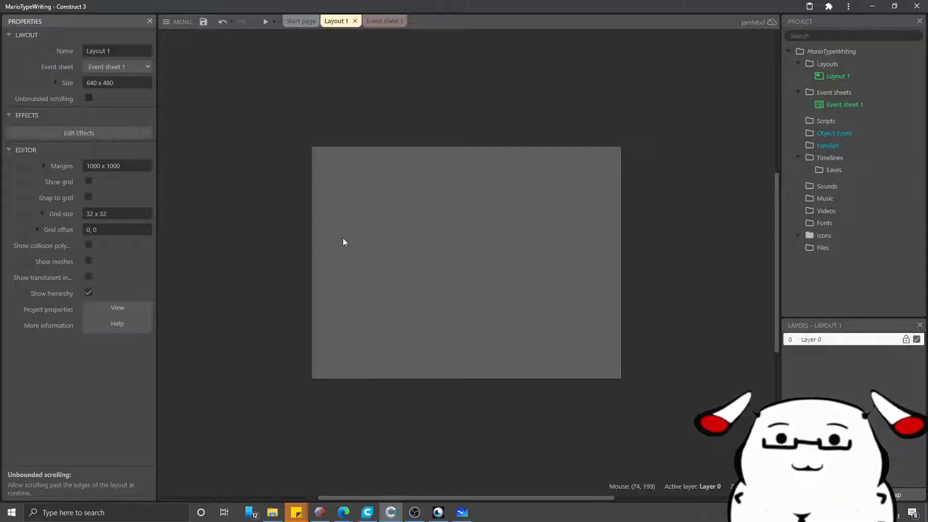
pyautogui.moveTo(437, 240)
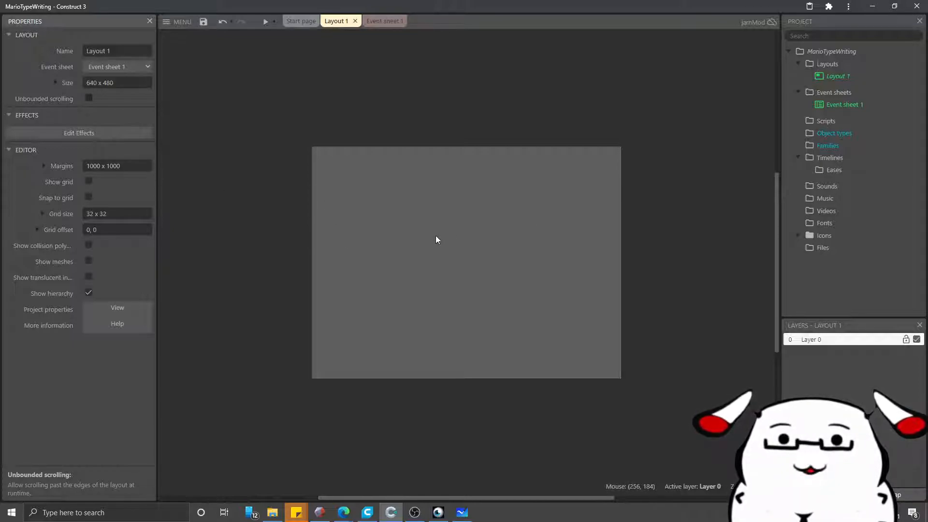
pyautogui.moveTo(433, 239)
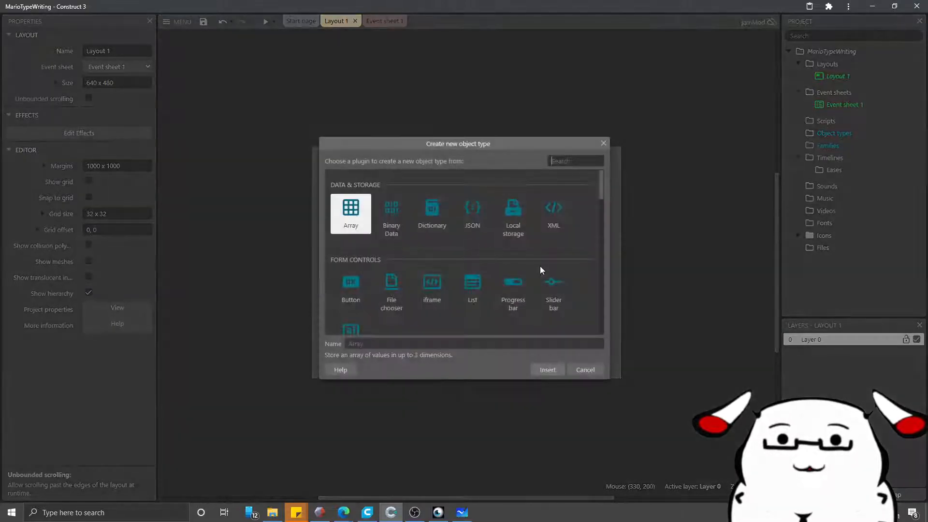
# Insert a plain Text object into Layout 1 via the Create new object type search.
pyautogui.write('text')
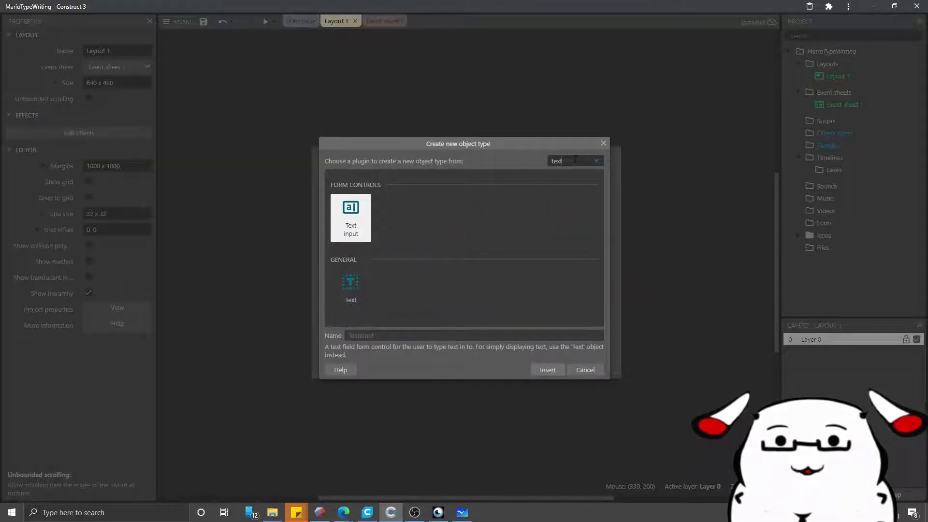
pyautogui.click(547, 369)
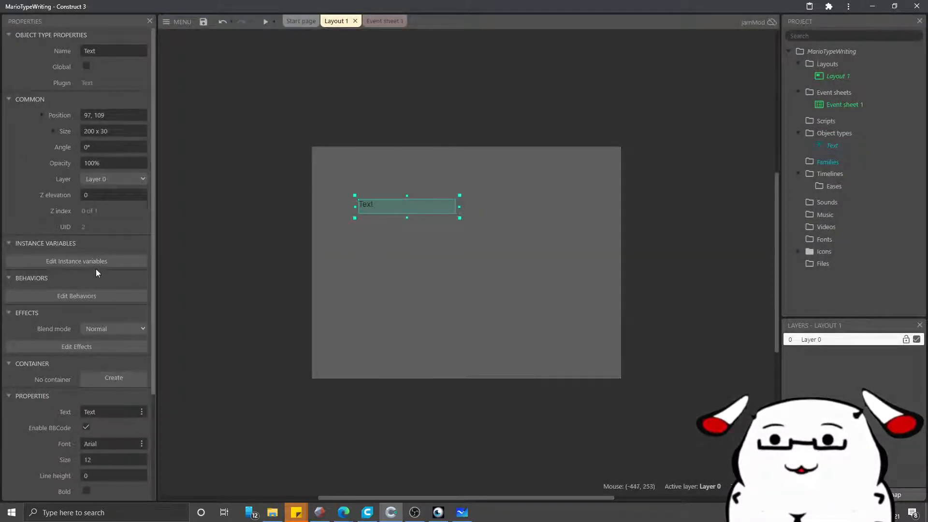
# Add a String instance variable 'str' to the Text object.
pyautogui.click(460, 513)
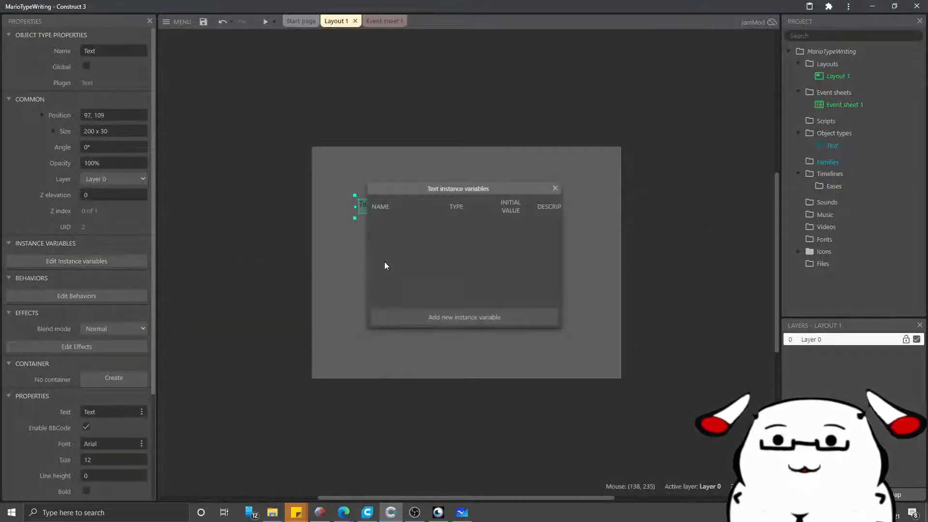
pyautogui.click(464, 317)
pyautogui.write('str')
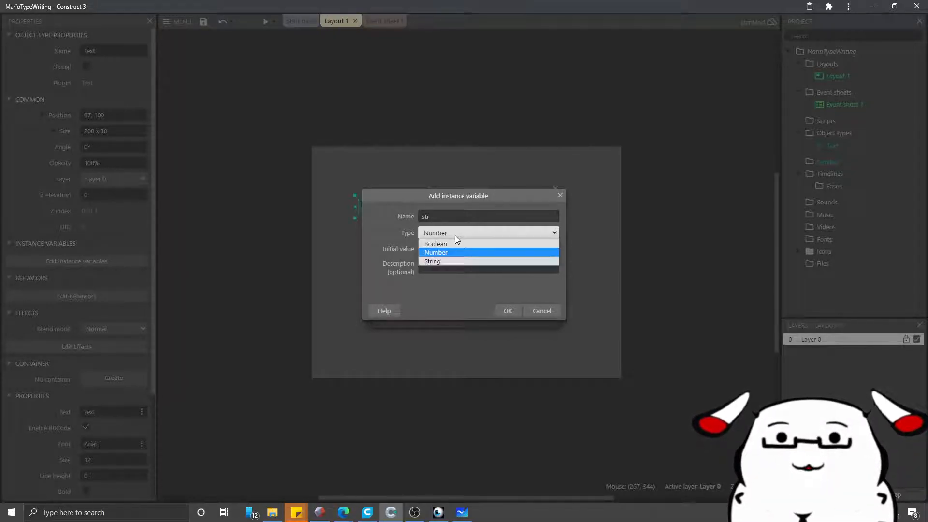
pyautogui.click(431, 261)
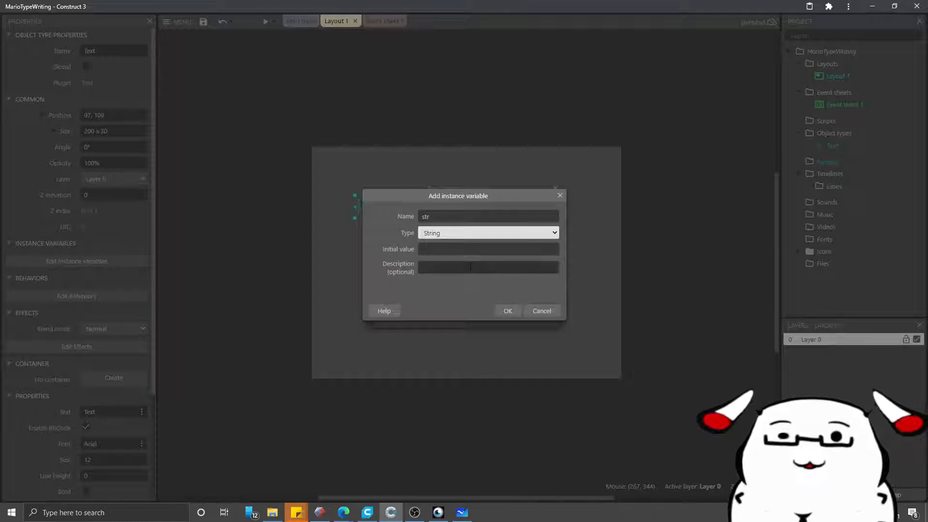
pyautogui.click(507, 311)
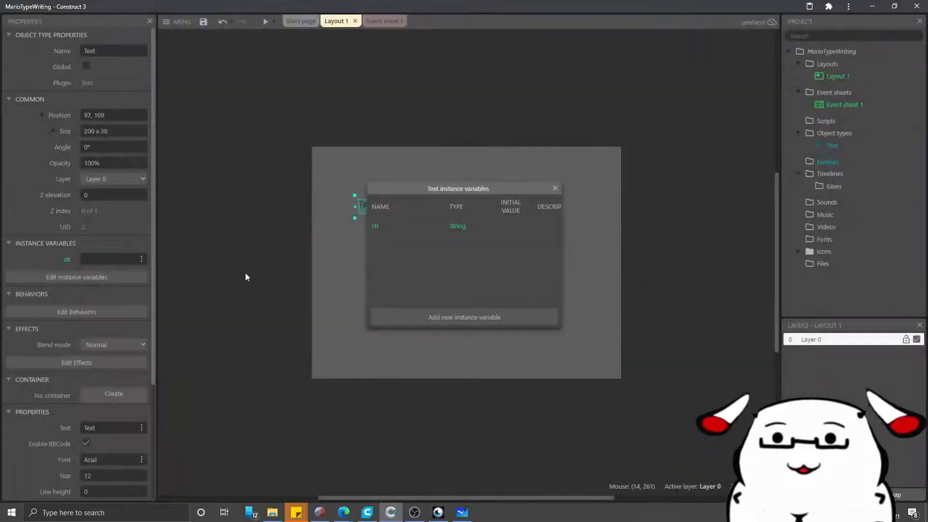
# Add Number instance variables 'last' (0) and 'spd' (0.5) to the Text object.
pyautogui.click(464, 317)
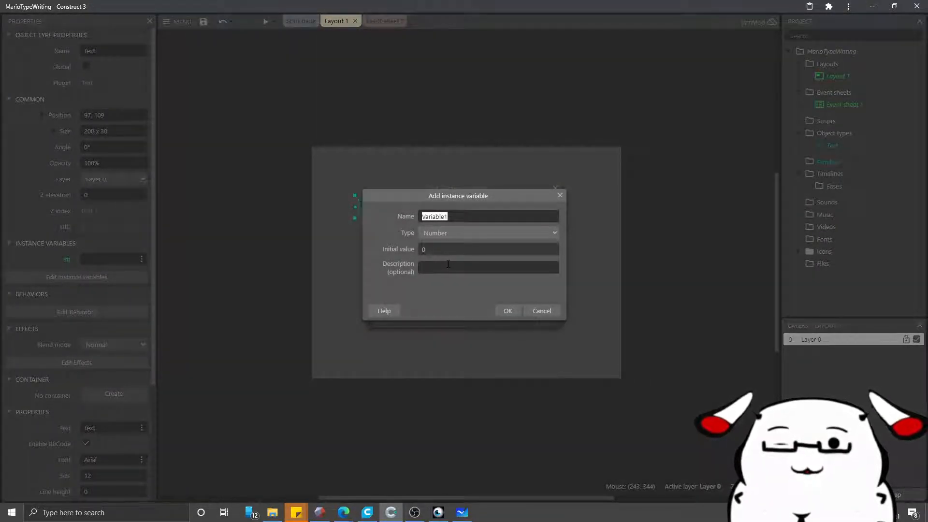
pyautogui.write('fast')
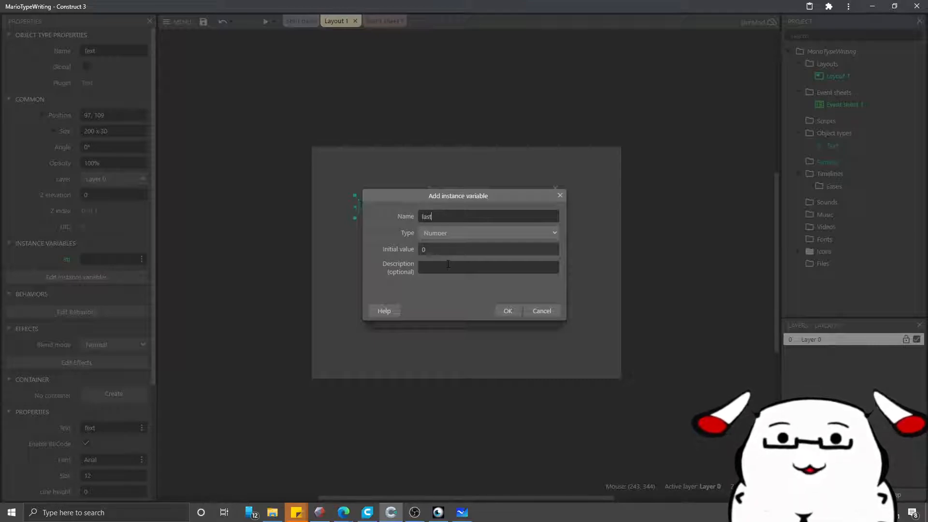
pyautogui.write('Cha')
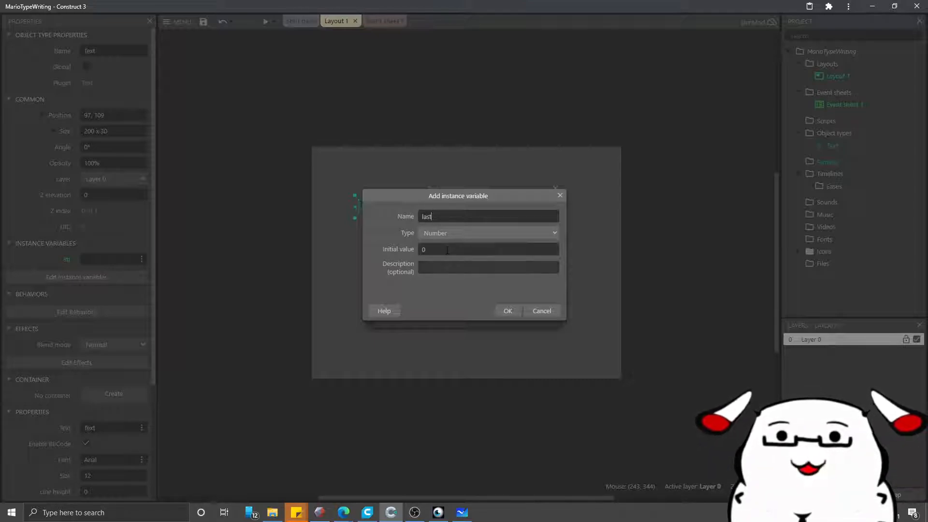
pyautogui.click(508, 311)
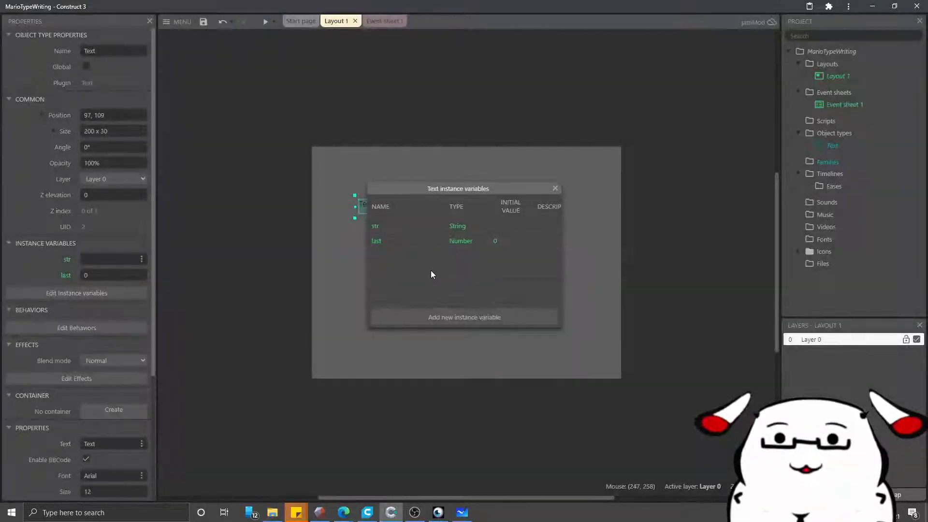
pyautogui.click(464, 317)
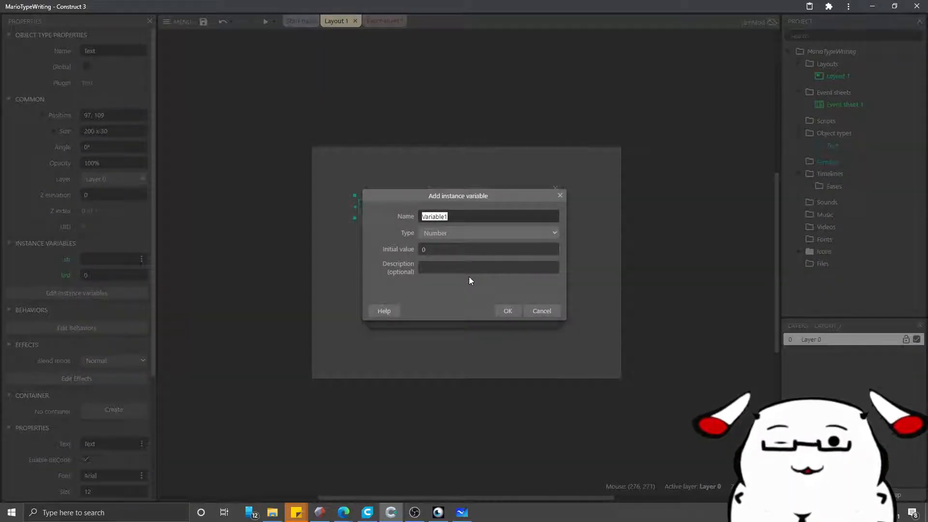
pyautogui.write('spd')
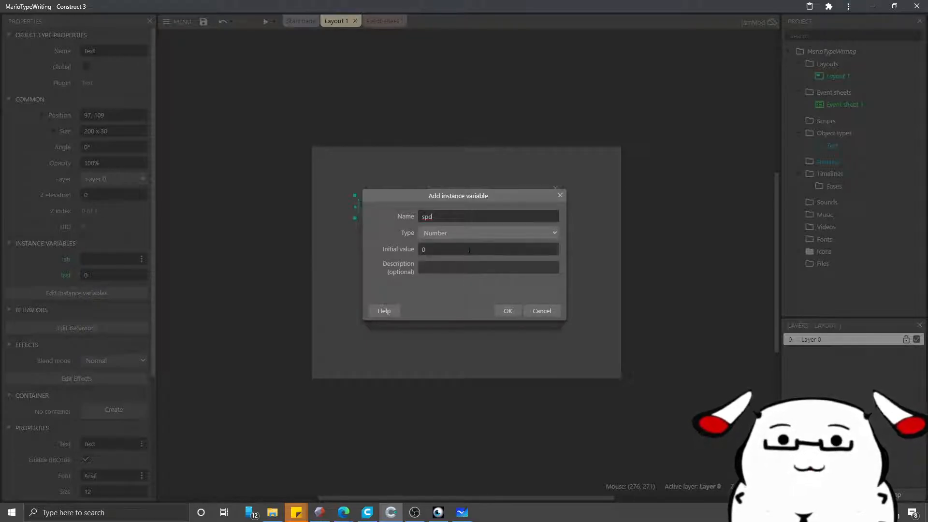
pyautogui.click(488, 248)
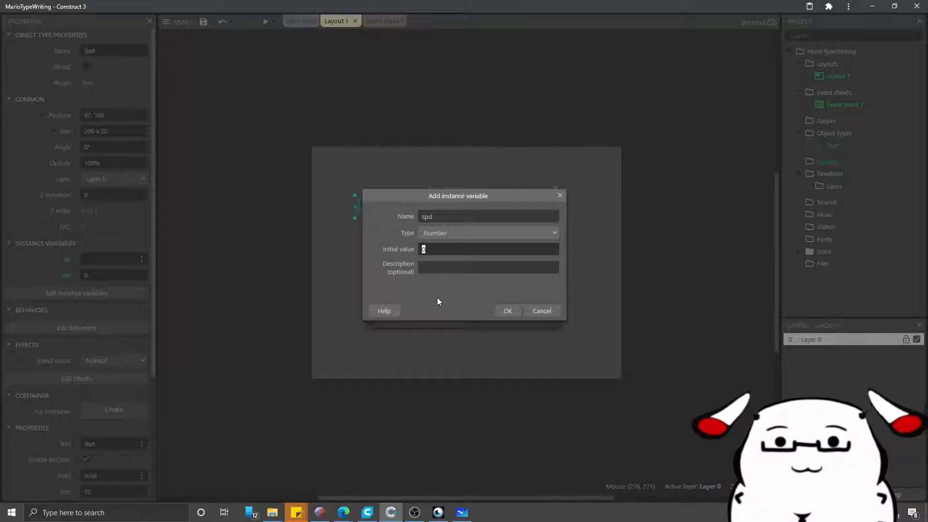
pyautogui.click(507, 310)
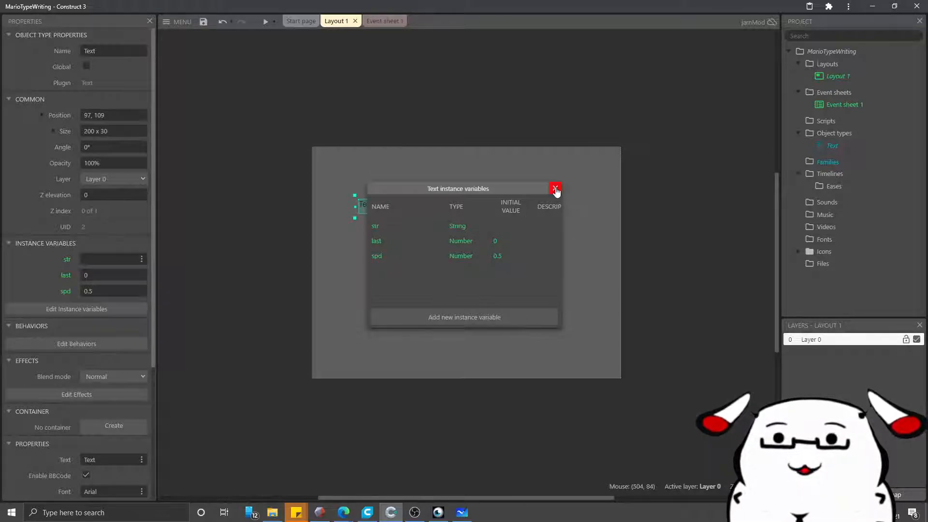
pyautogui.click(555, 188)
pyautogui.write('1')
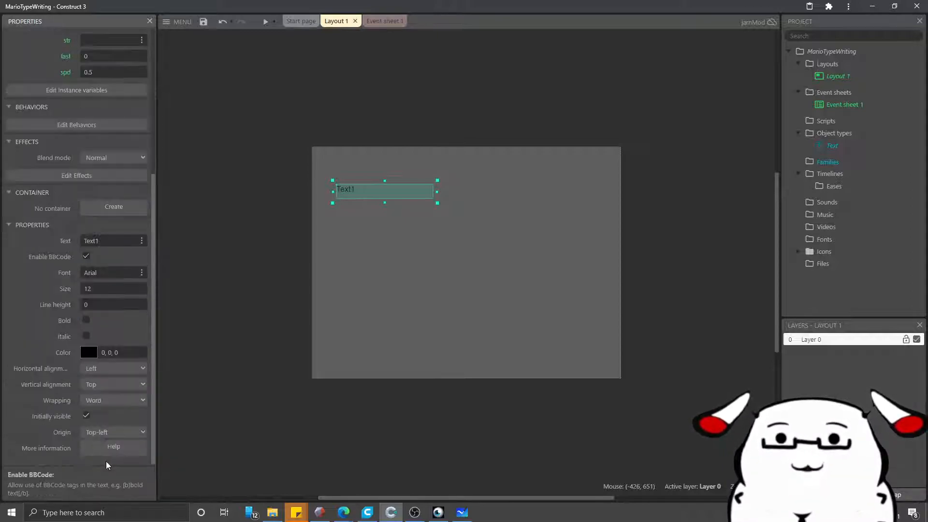
pyautogui.scroll(3)
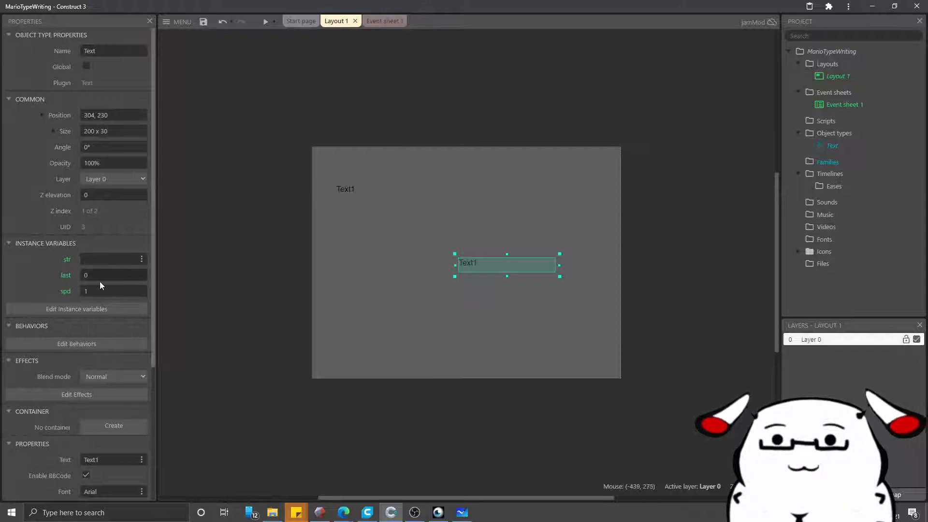
pyautogui.click(109, 460)
pyautogui.write('2')
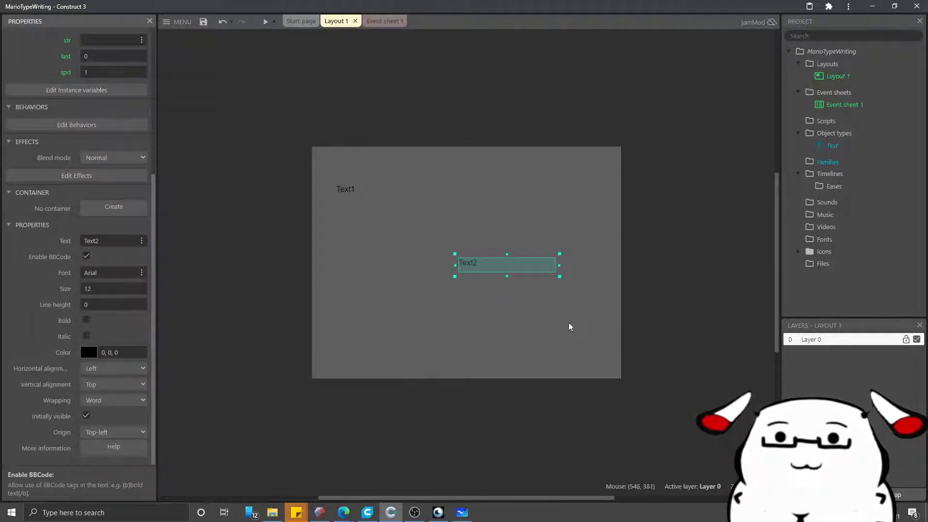
pyautogui.moveTo(328, 185)
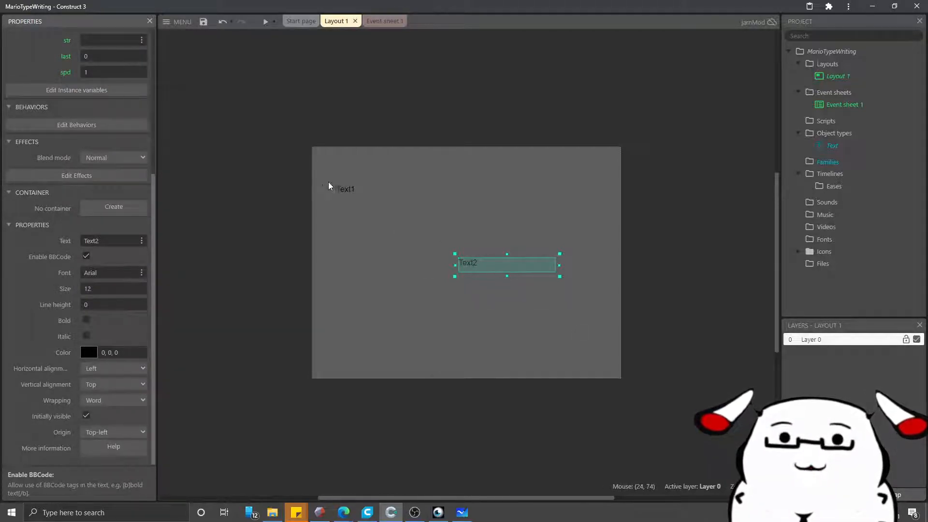
pyautogui.click(346, 190)
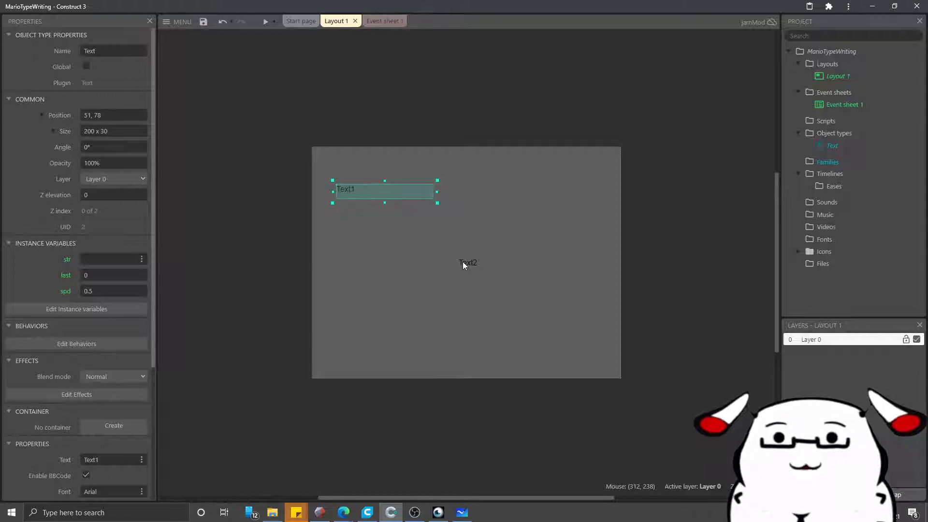
pyautogui.click(473, 284)
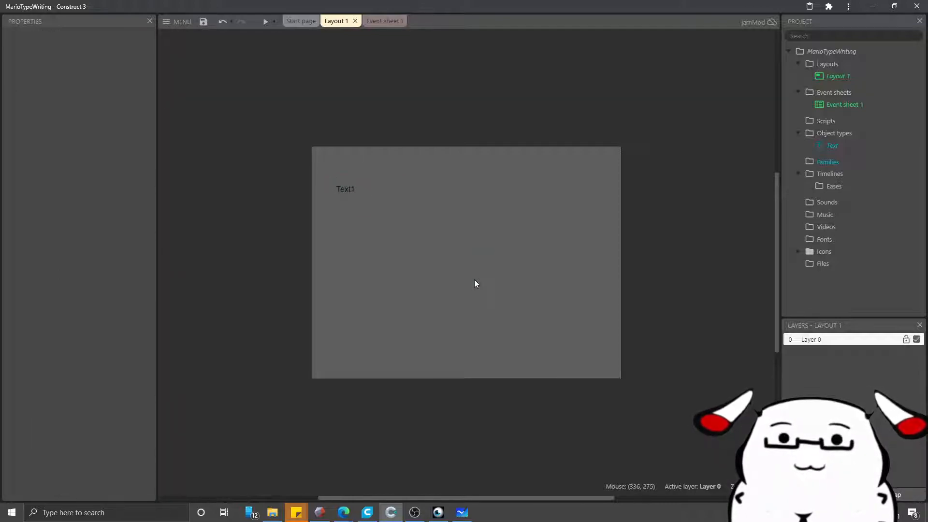
pyautogui.click(346, 188)
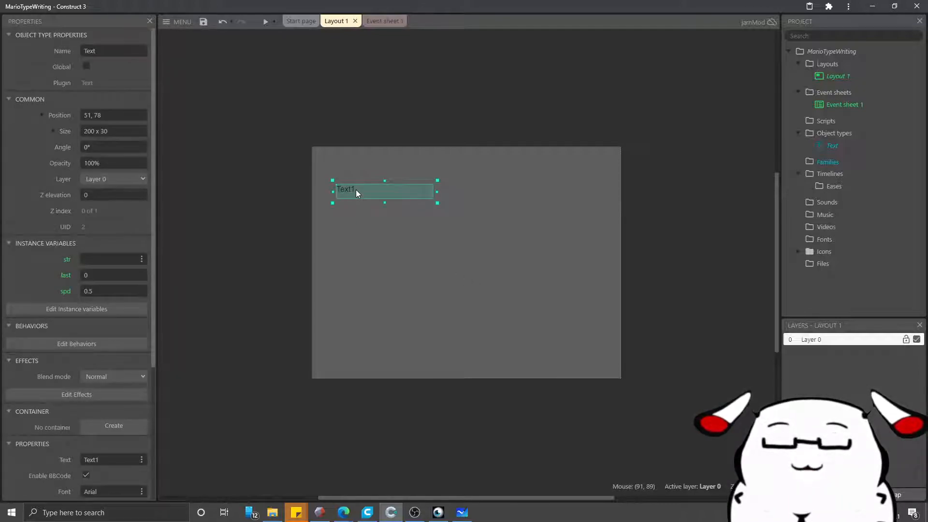
pyautogui.moveTo(329, 259)
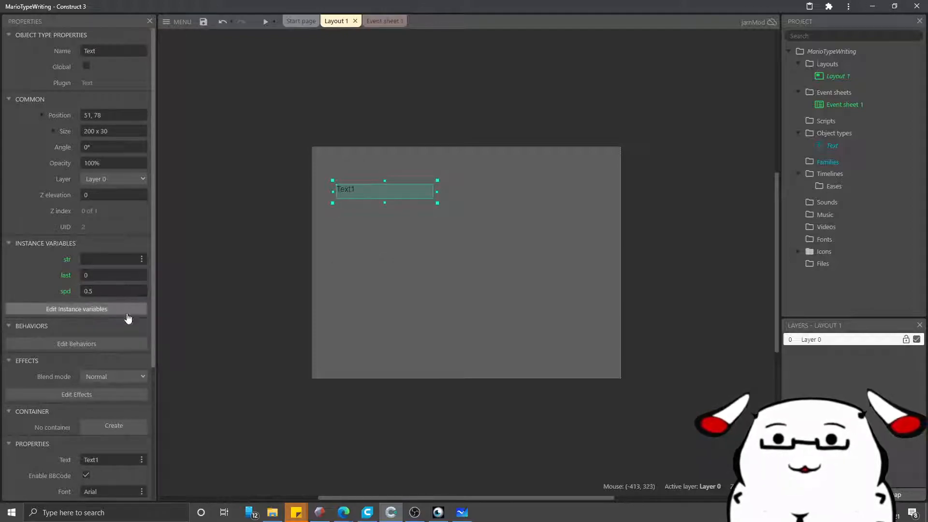
pyautogui.moveTo(123, 320)
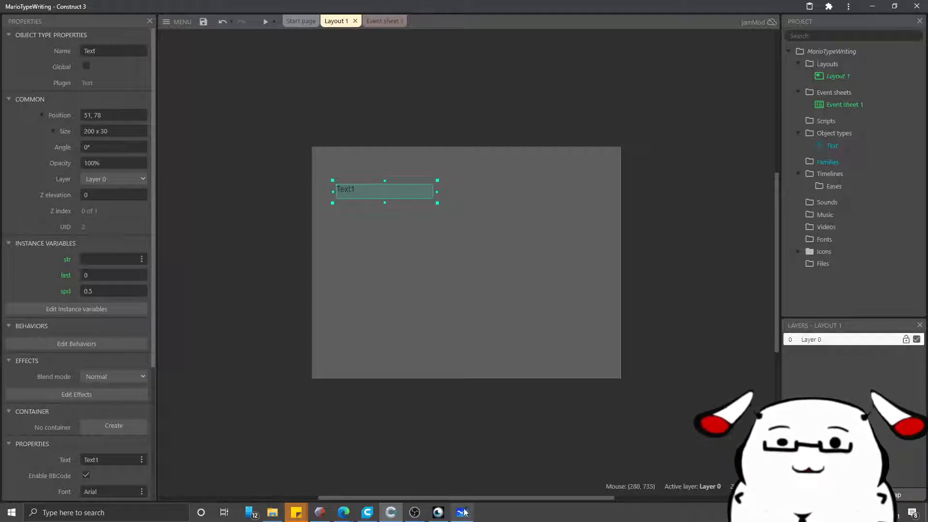
pyautogui.click(461, 512)
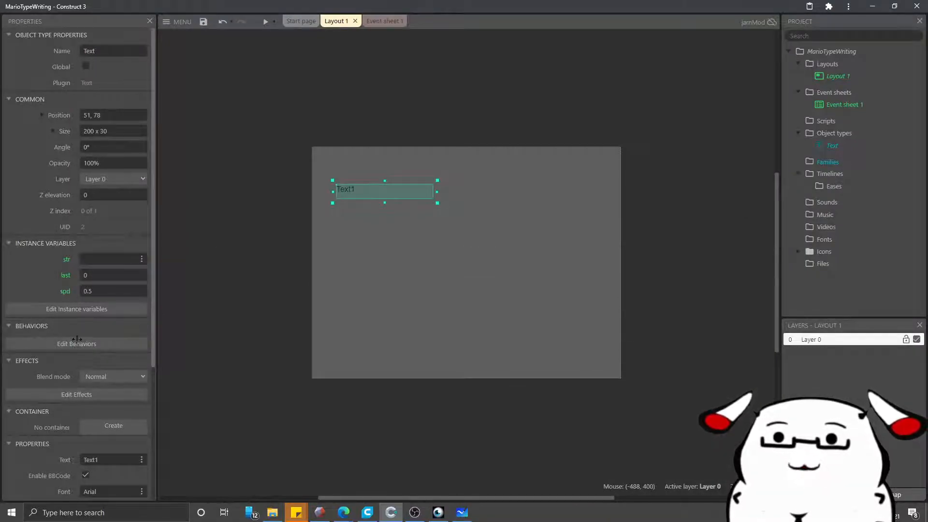
# Add the Timer behavior to the Text object.
pyautogui.click(77, 343)
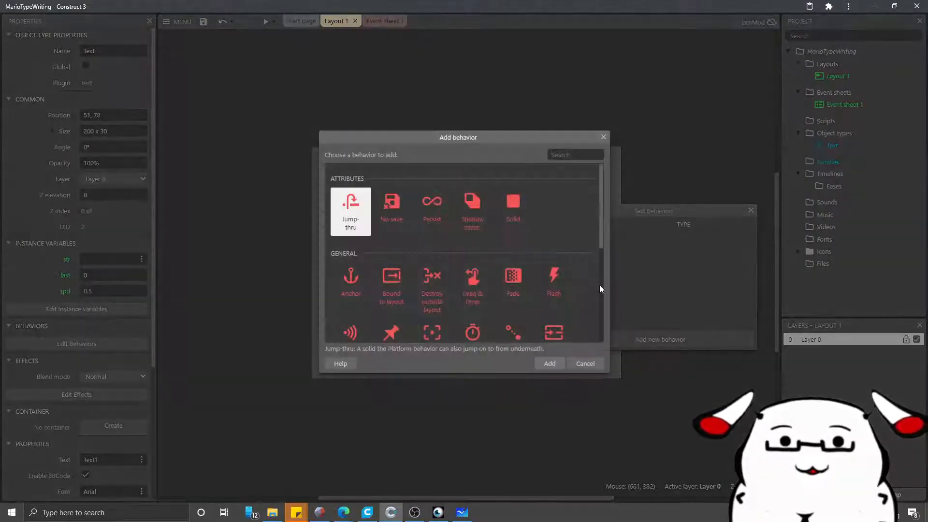
pyautogui.click(548, 363)
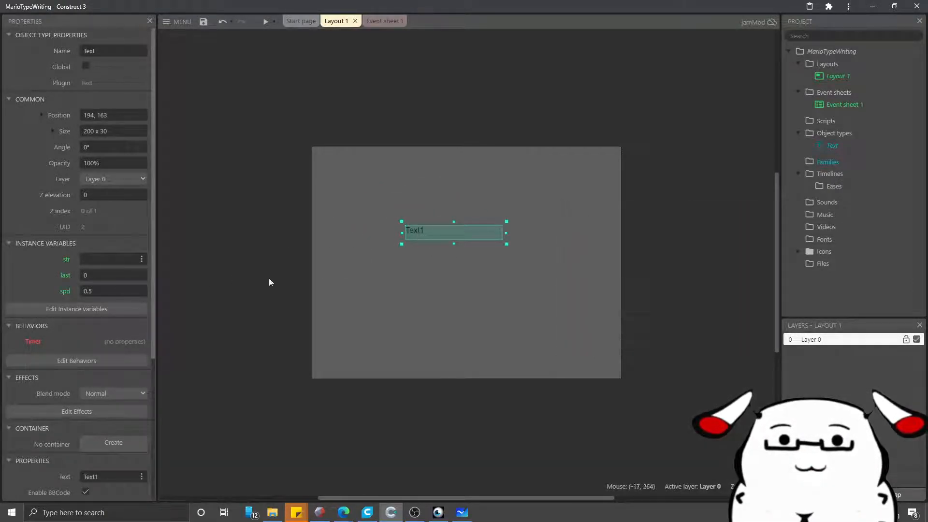
# Set Text1's str variable to the 'Gambatte Mario-san!' greeting and show Event sheet 1.
pyautogui.click(111, 259)
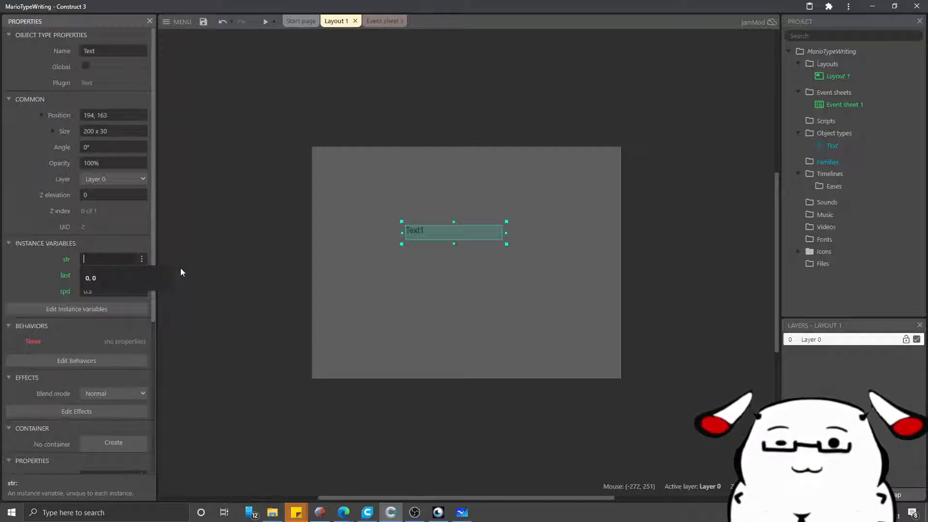
pyautogui.write('d')
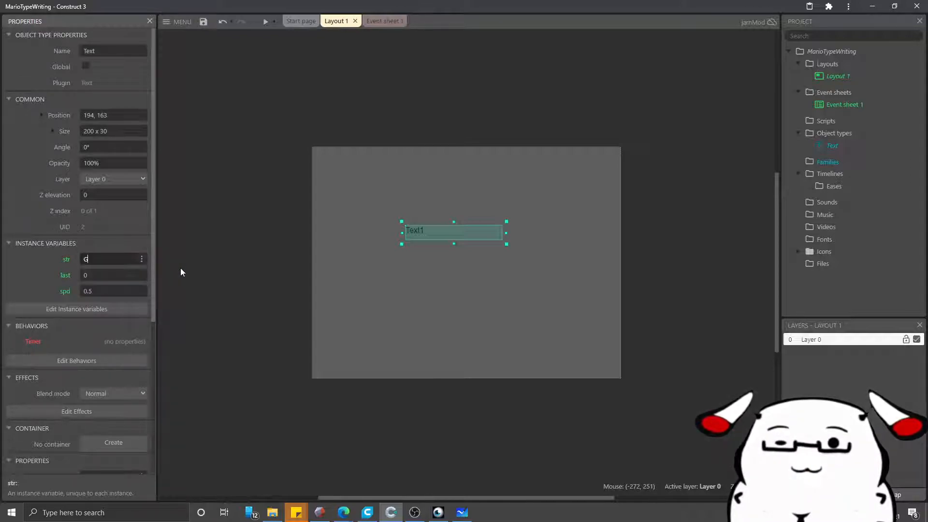
pyautogui.write('Gambatte')
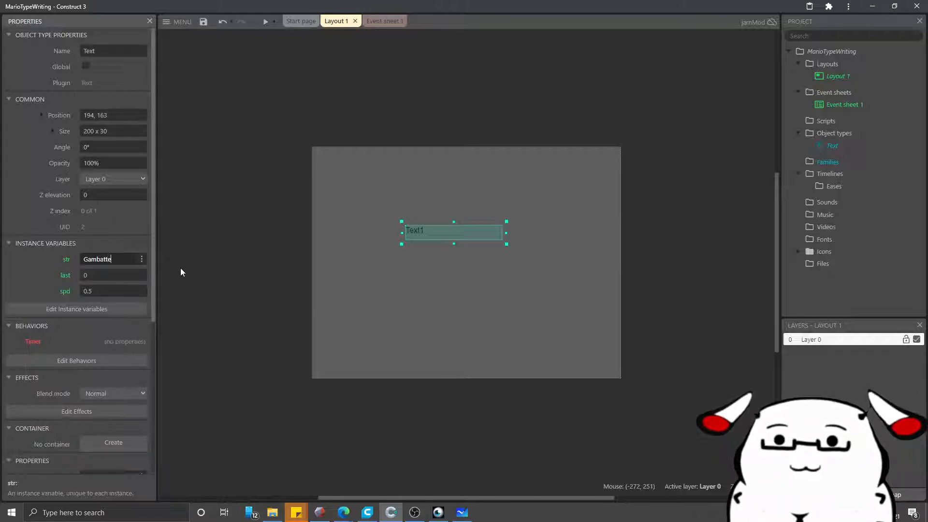
pyautogui.write('Mario-s')
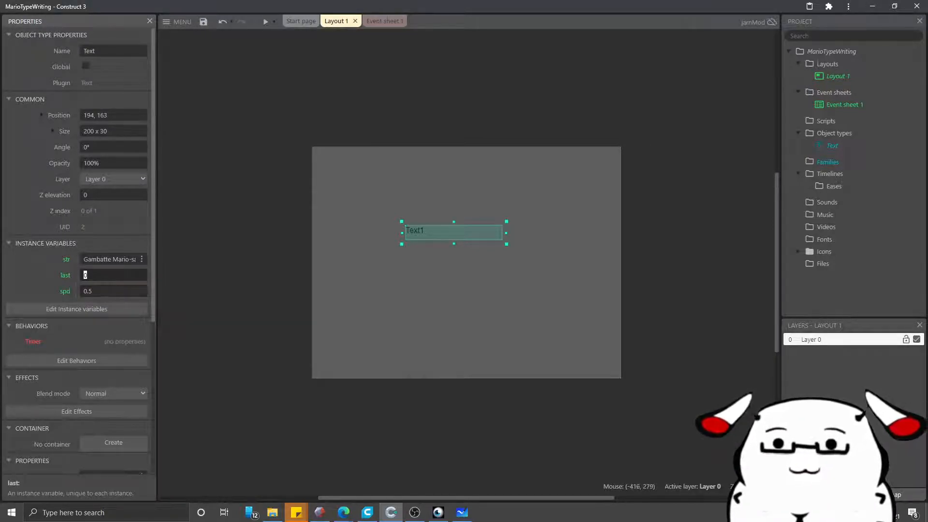
pyautogui.moveTo(70, 283)
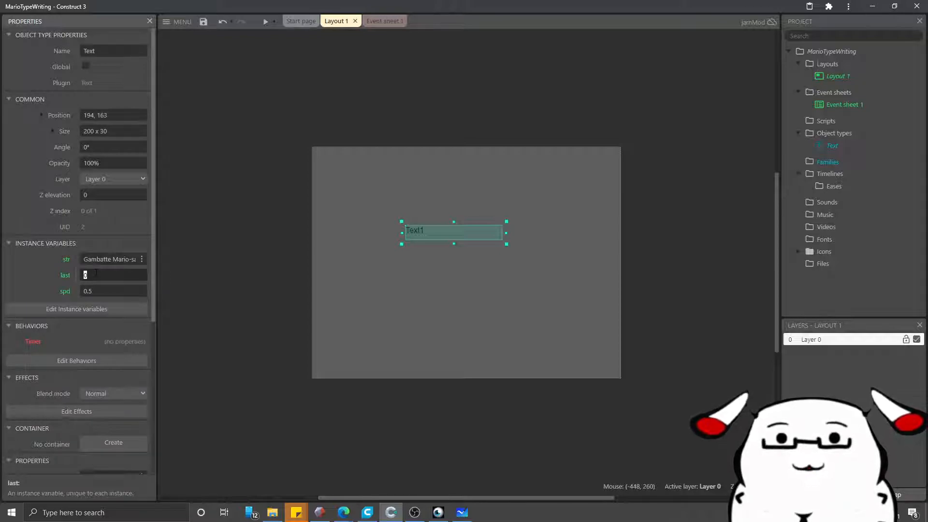
pyautogui.moveTo(122, 286)
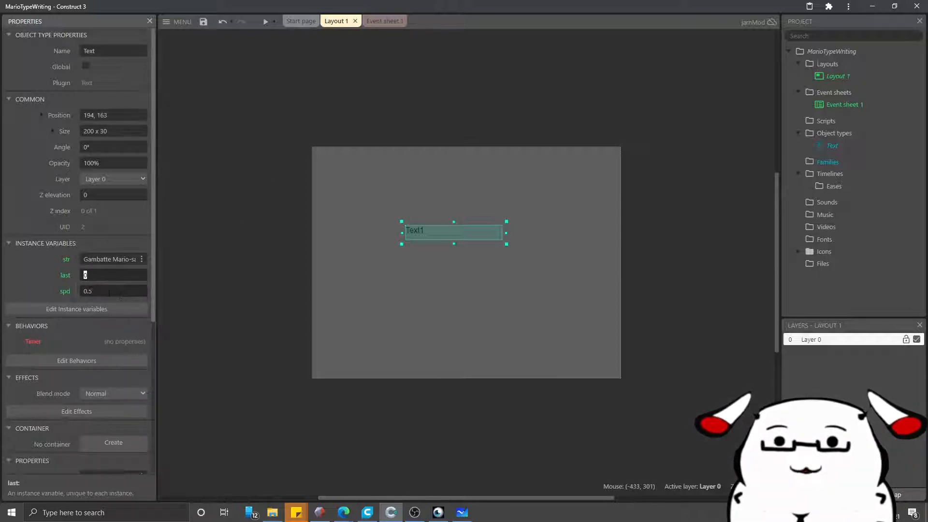
pyautogui.click(376, 20)
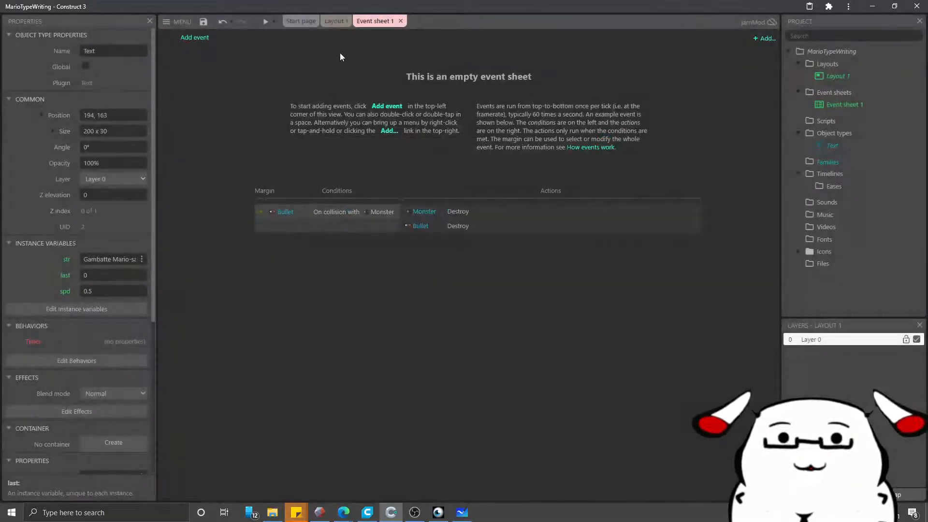
# Insert the Touch input object into the project from the layout.
pyautogui.click(335, 21)
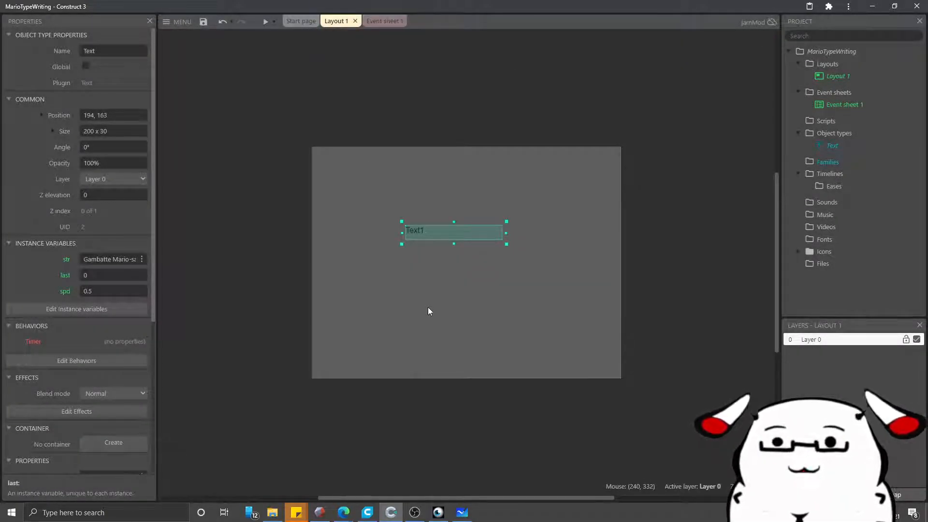
pyautogui.rightClick(429, 312)
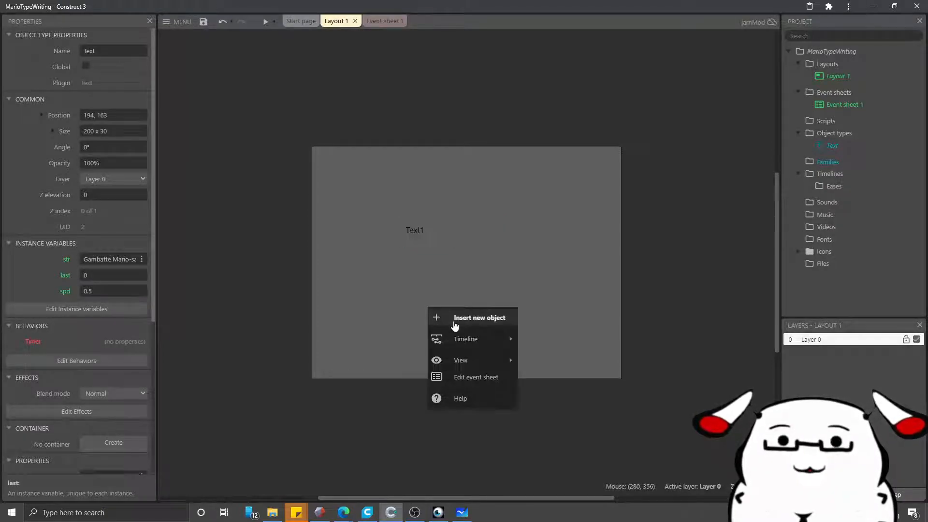
pyautogui.moveTo(471, 320)
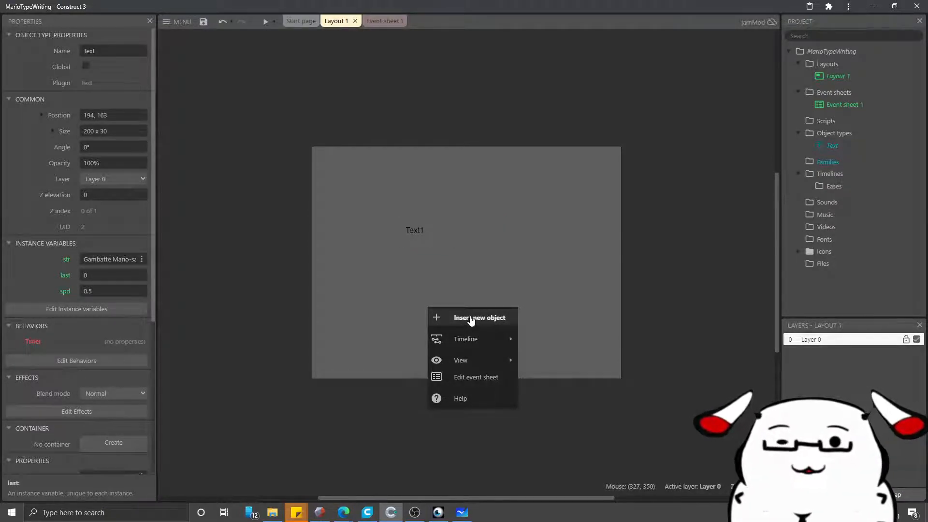
pyautogui.click(479, 317)
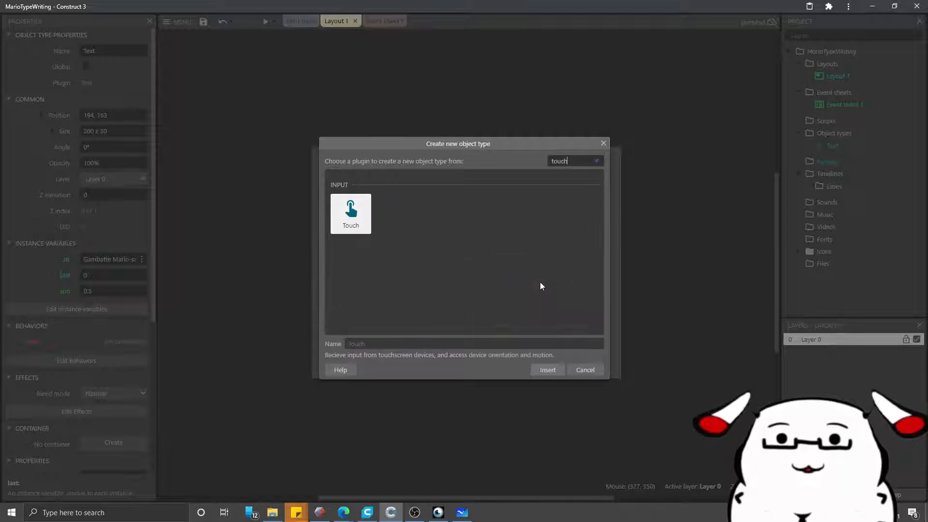
pyautogui.click(547, 369)
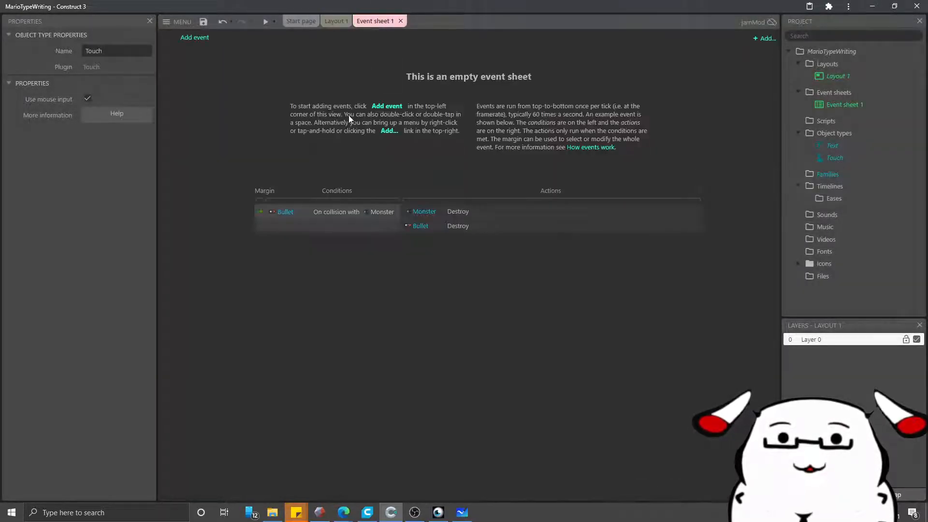
# Add an event with the Touch 'On tap gesture' condition.
pyautogui.click(194, 38)
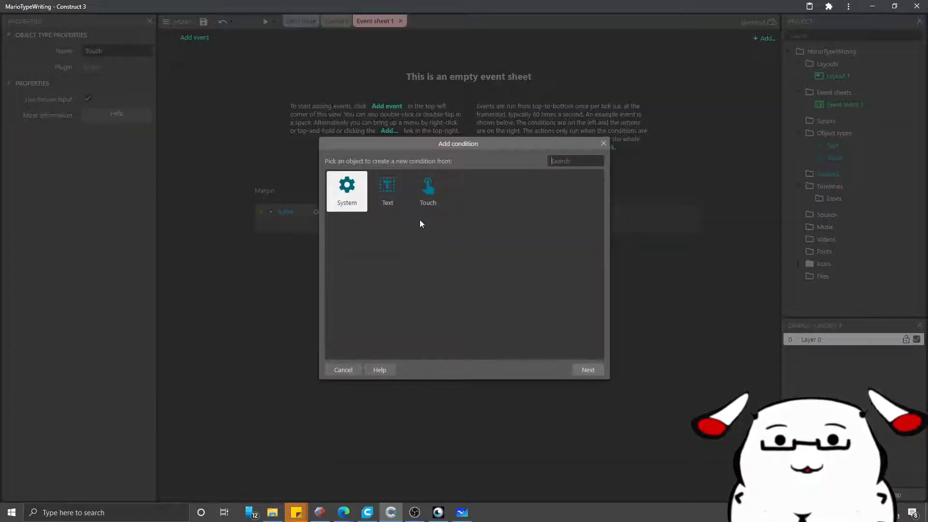
pyautogui.doubleClick(429, 190)
pyautogui.write('tap')
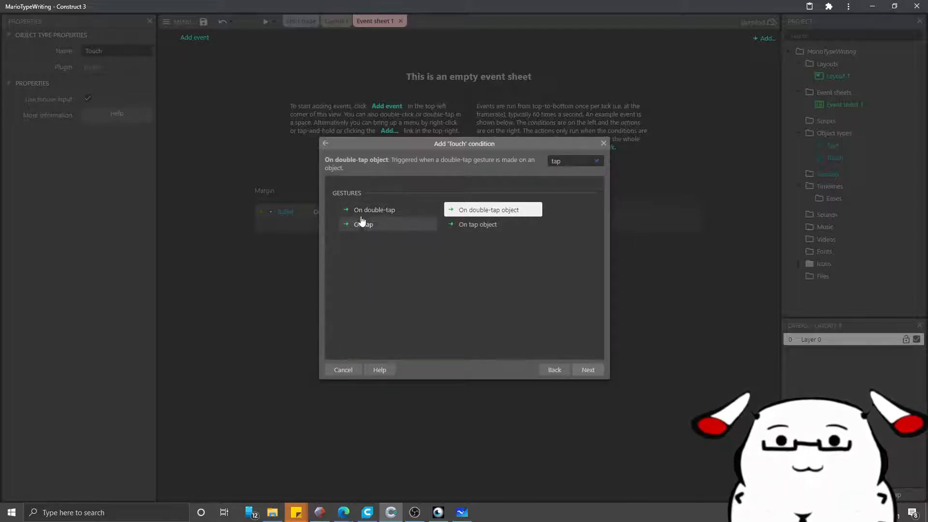
pyautogui.click(365, 224)
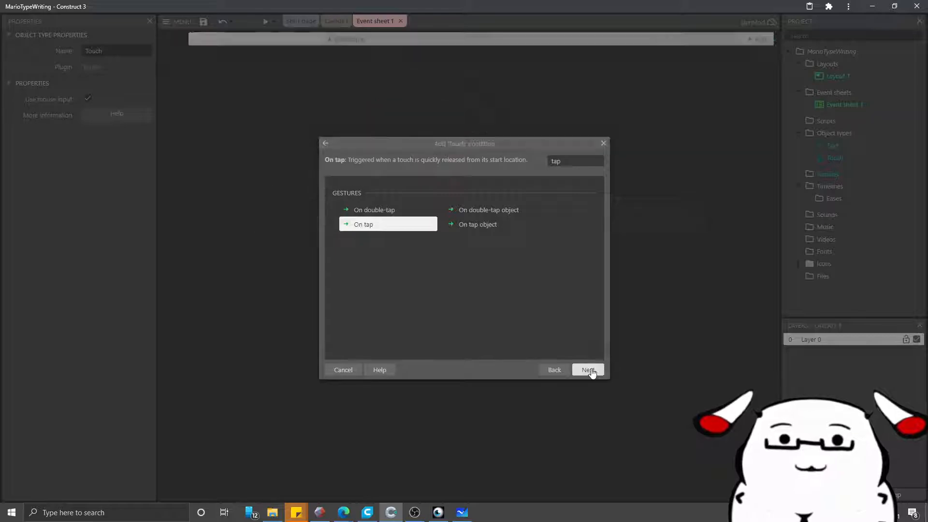
pyautogui.click(588, 369)
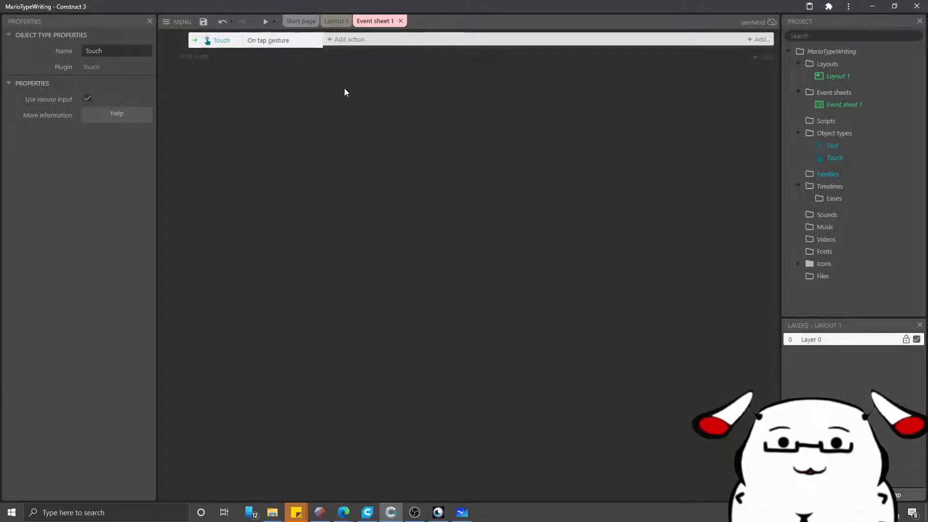
# Add a Text Start timer action: duration Text.spd, type Once, tag "type".
pyautogui.click(349, 39)
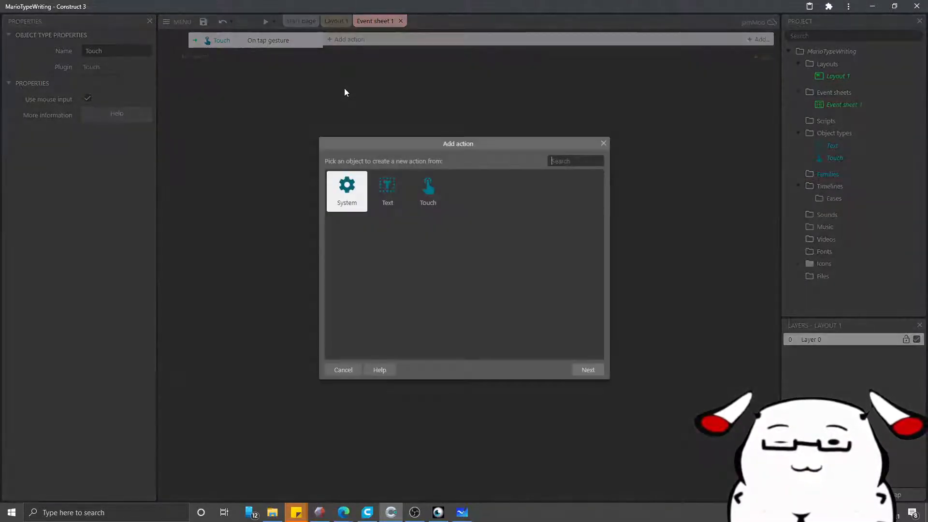
pyautogui.write('te')
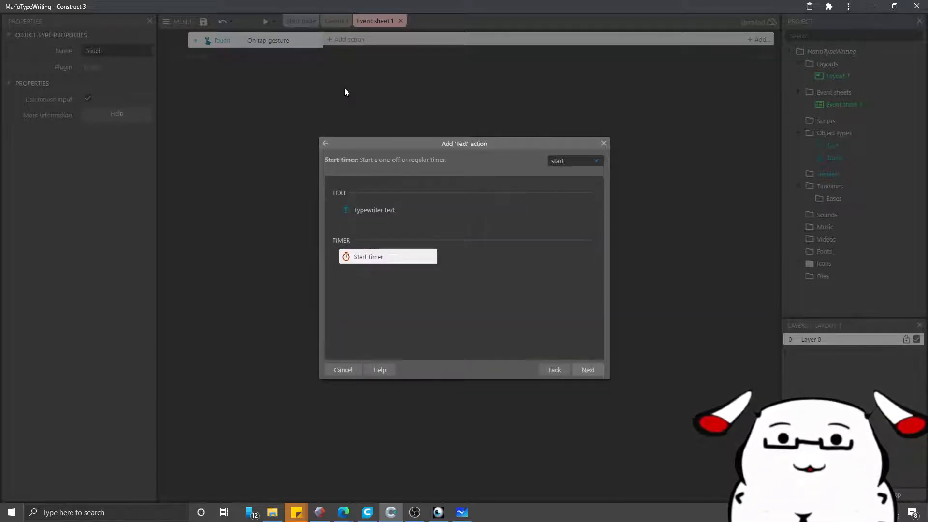
pyautogui.click(588, 370)
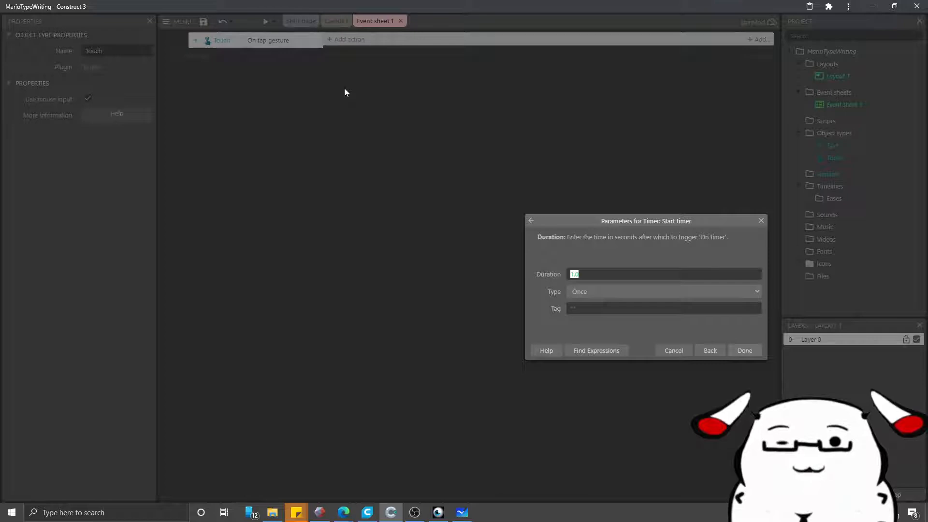
pyautogui.write('tex')
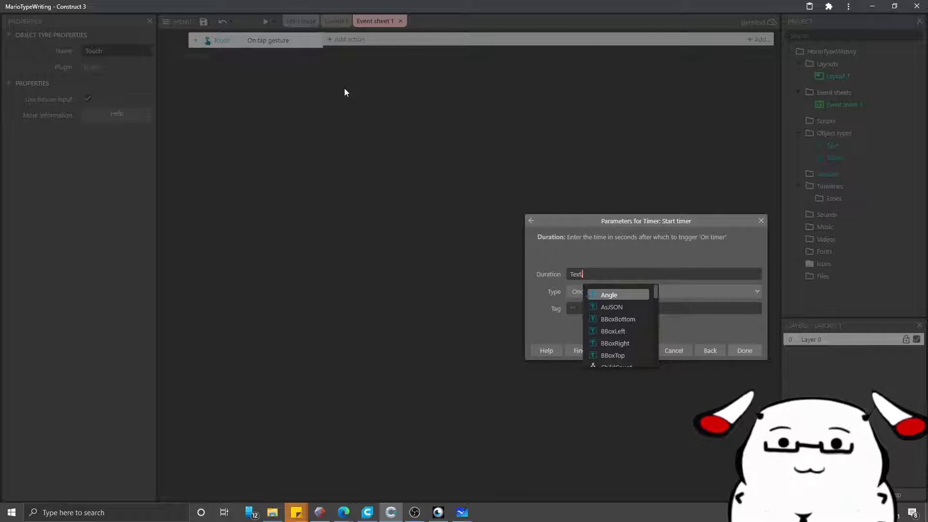
pyautogui.write('.spd')
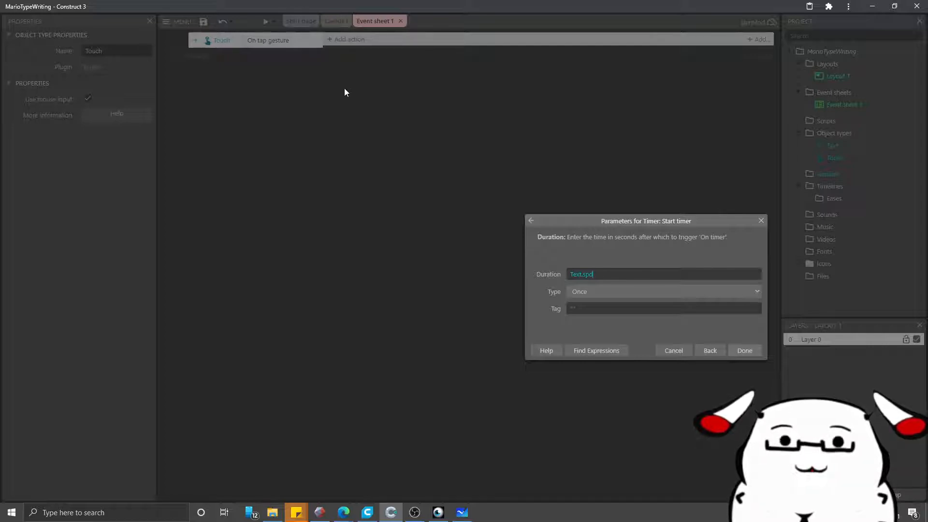
pyautogui.click(663, 309)
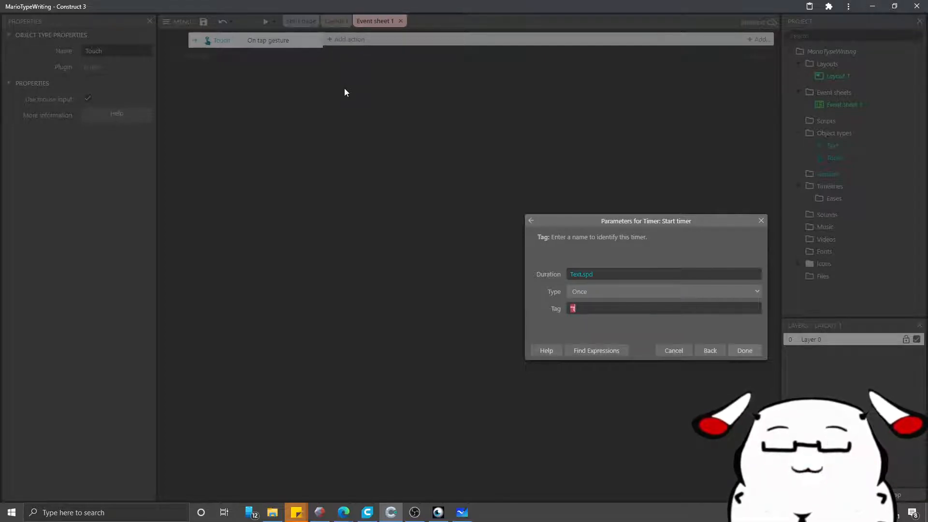
pyautogui.click(745, 350)
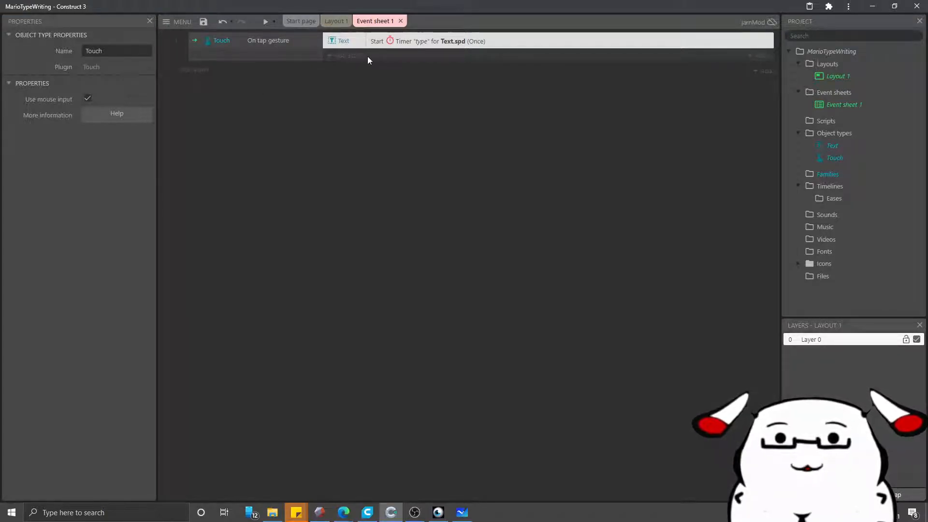
pyautogui.moveTo(434, 89)
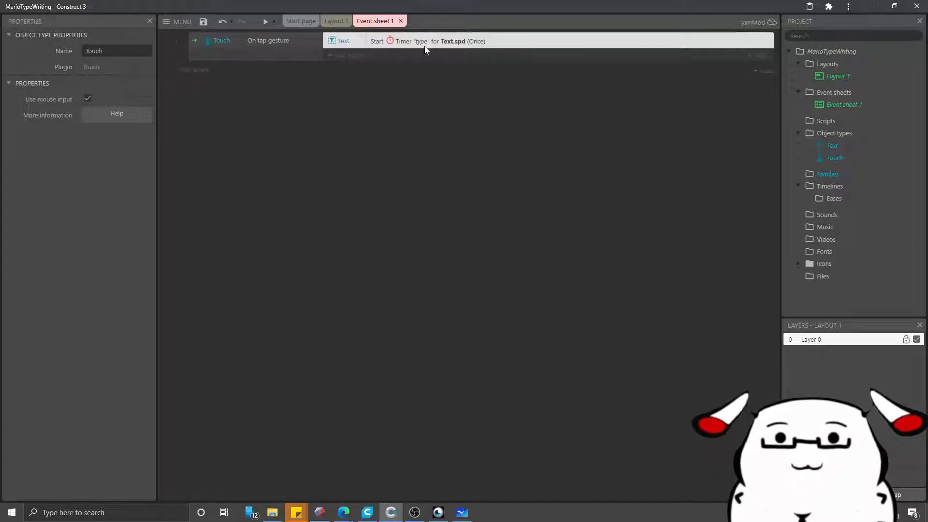
pyautogui.click(335, 20)
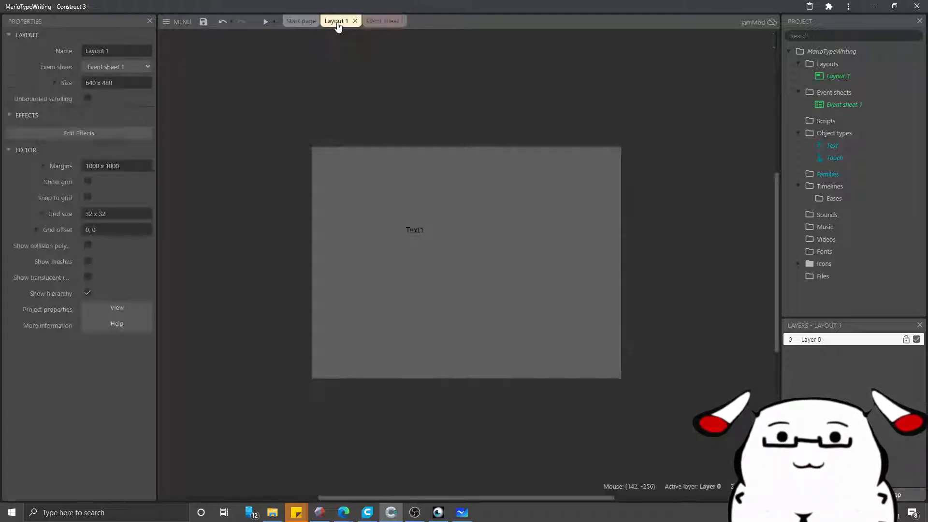
pyautogui.click(415, 230)
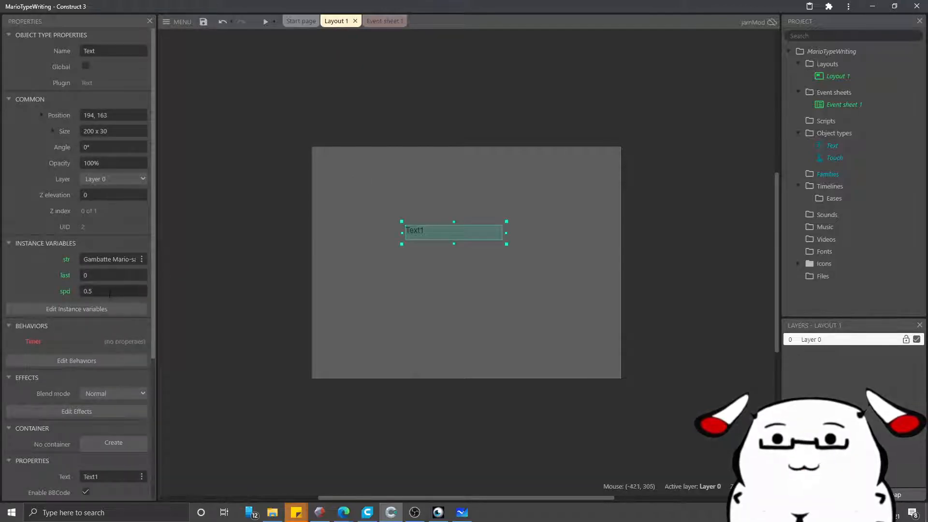
pyautogui.moveTo(303, 112)
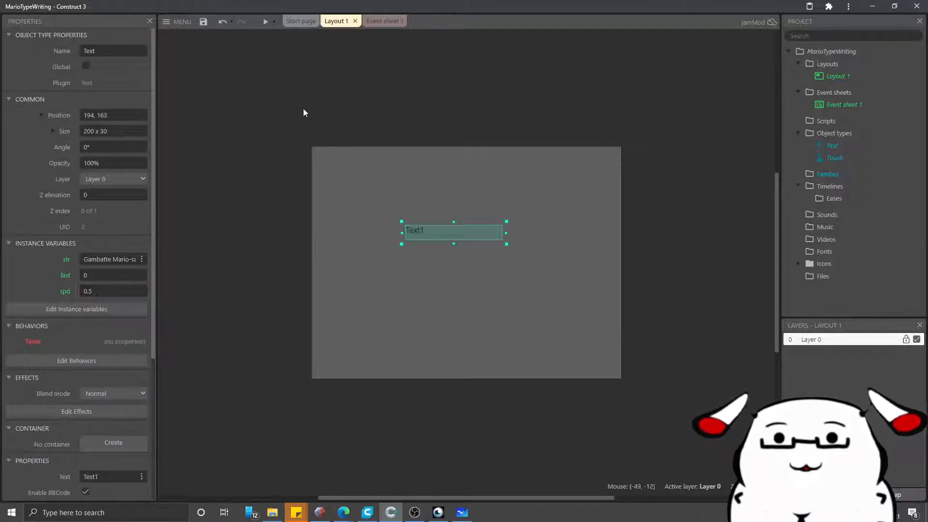
pyautogui.click(384, 21)
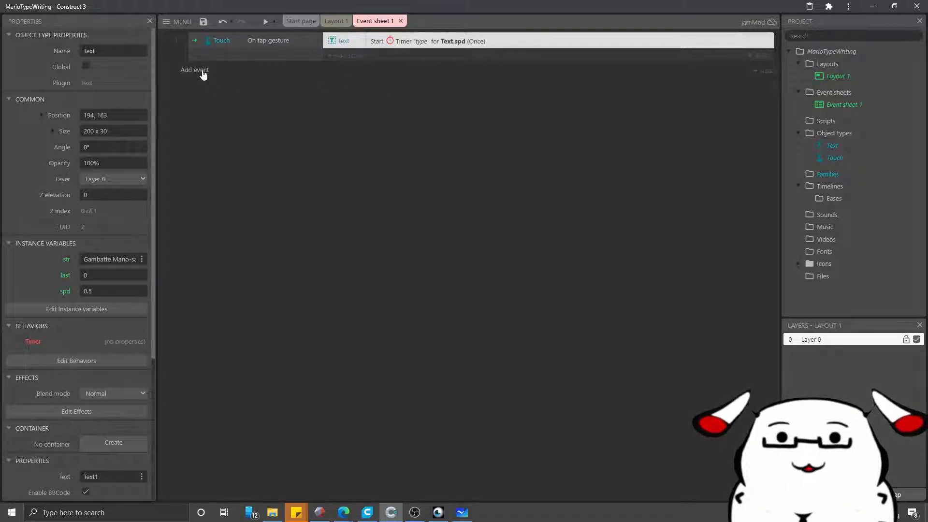
# Add a second event with the Text 'On timer "type"' condition.
pyautogui.click(195, 70)
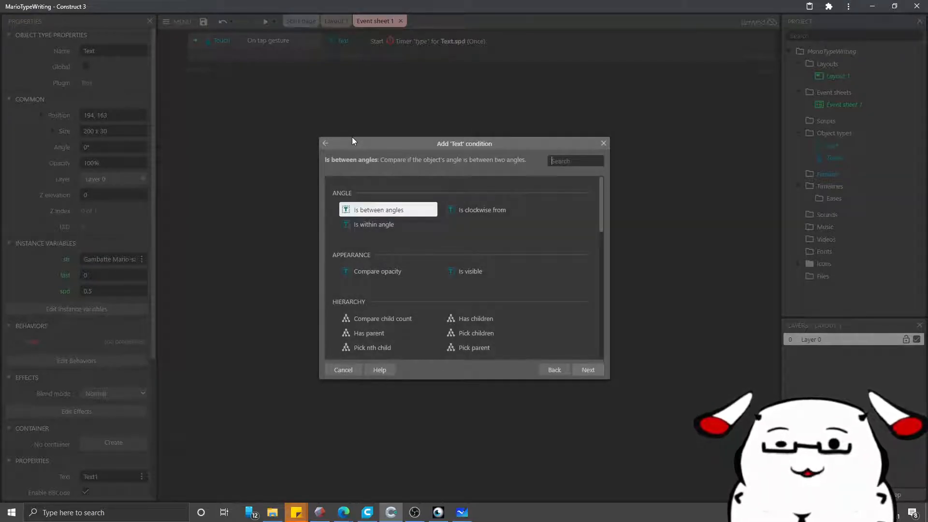
pyautogui.write('timer')
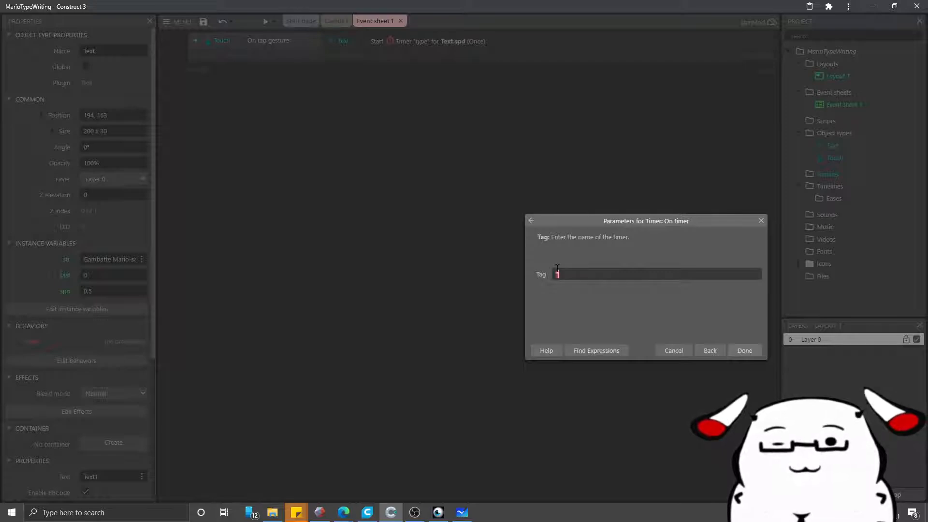
pyautogui.write('ype')
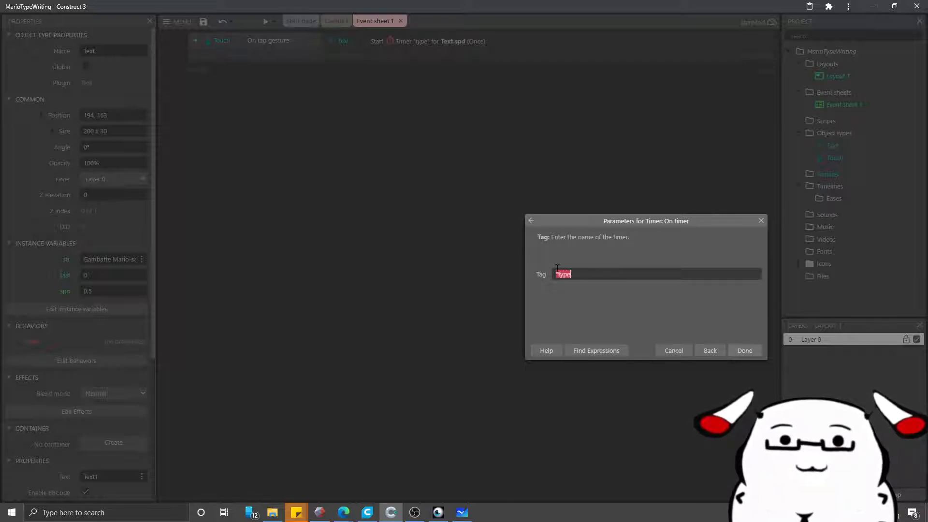
pyautogui.click(745, 350)
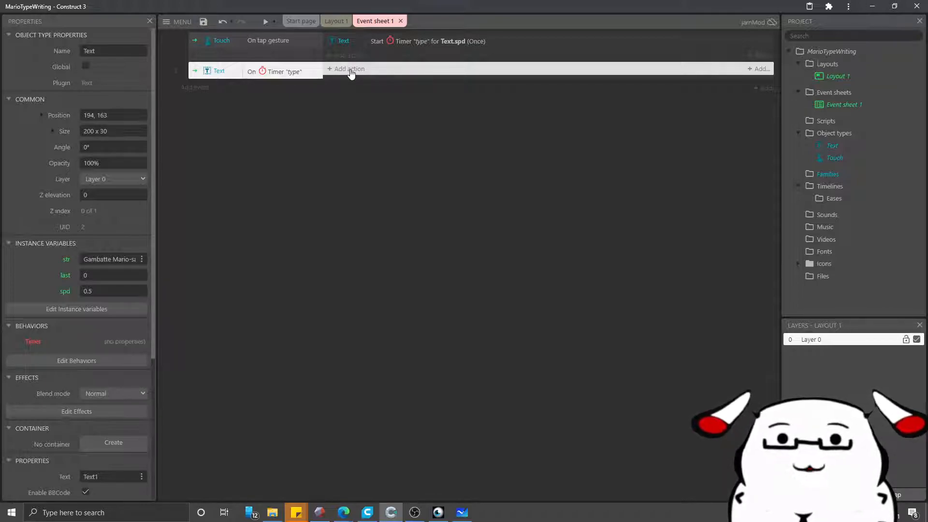
# Add a 'Set text' action to left(Self.str,Self.last) on the Text On Timer "type" event.
pyautogui.click(348, 69)
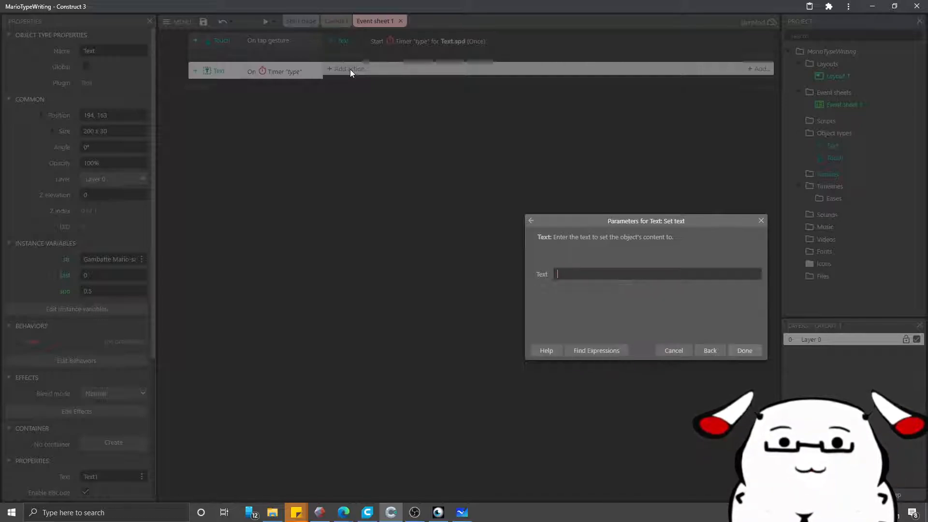
pyautogui.write('left(')
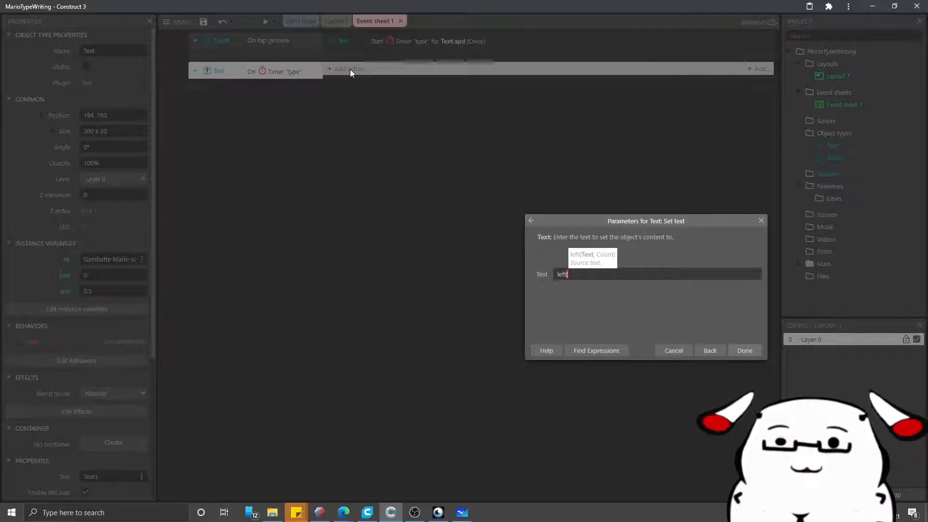
pyautogui.write('Self.')
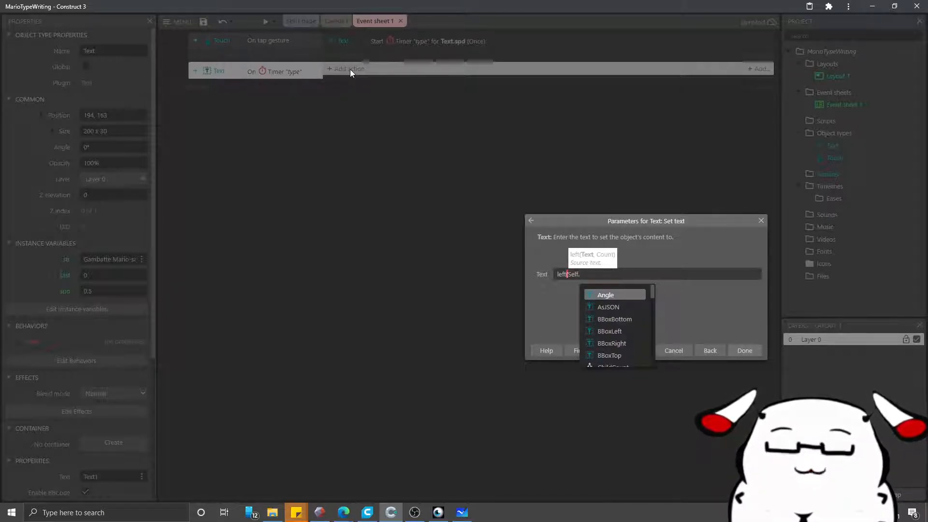
pyautogui.write('str,Self.last')
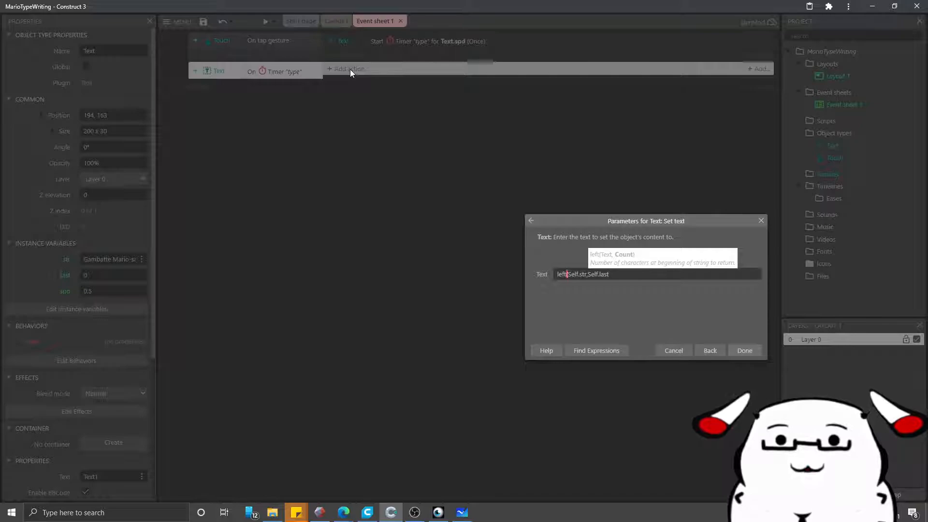
pyautogui.click(744, 350)
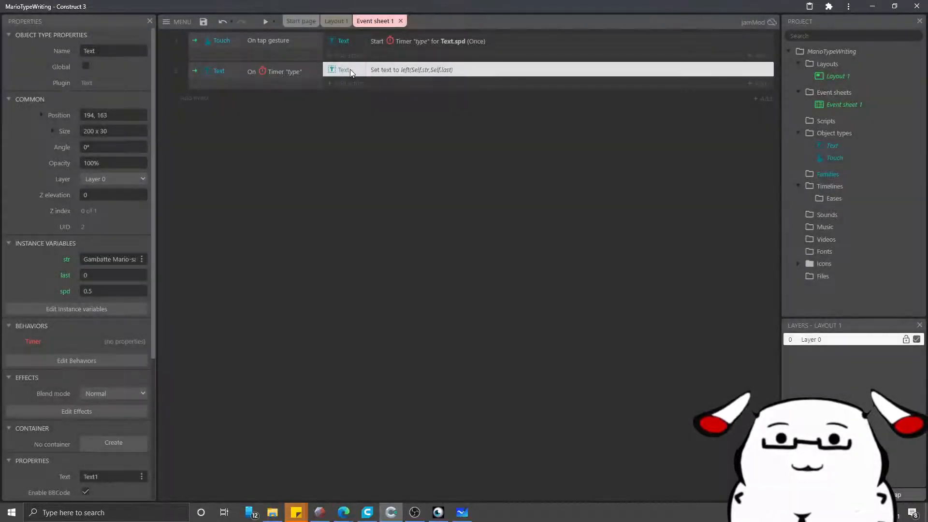
# Add a Text 'Add 1 to last' action before the set-text action in the timer event.
pyautogui.click(348, 83)
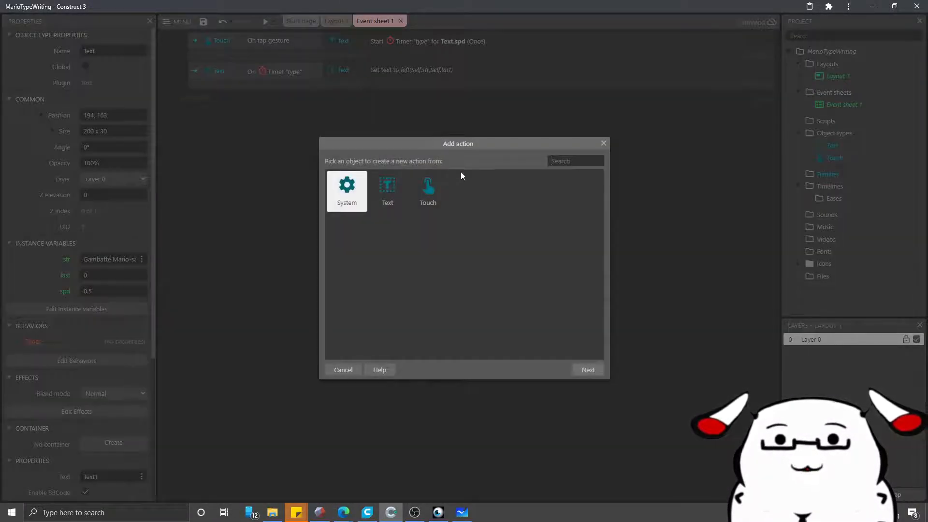
pyautogui.click(387, 191)
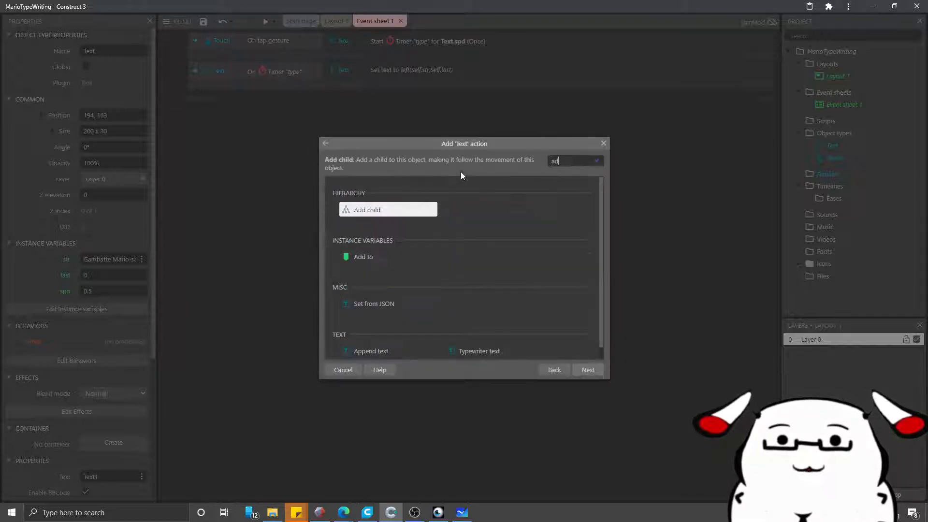
pyautogui.click(362, 257)
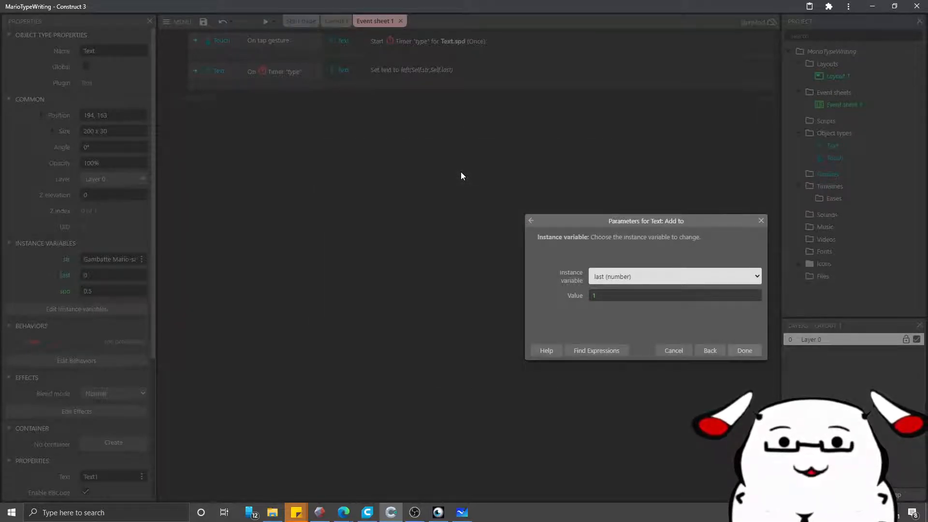
pyautogui.click(745, 350)
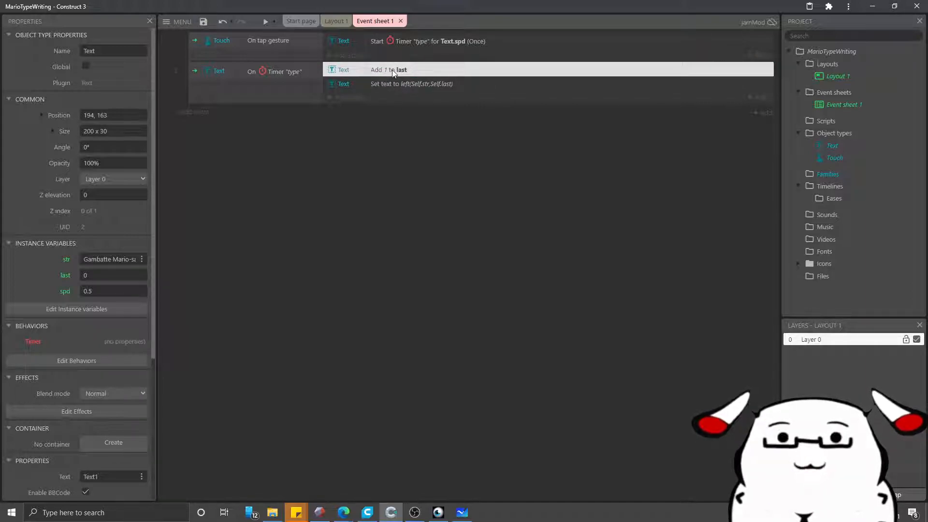
pyautogui.moveTo(367, 140)
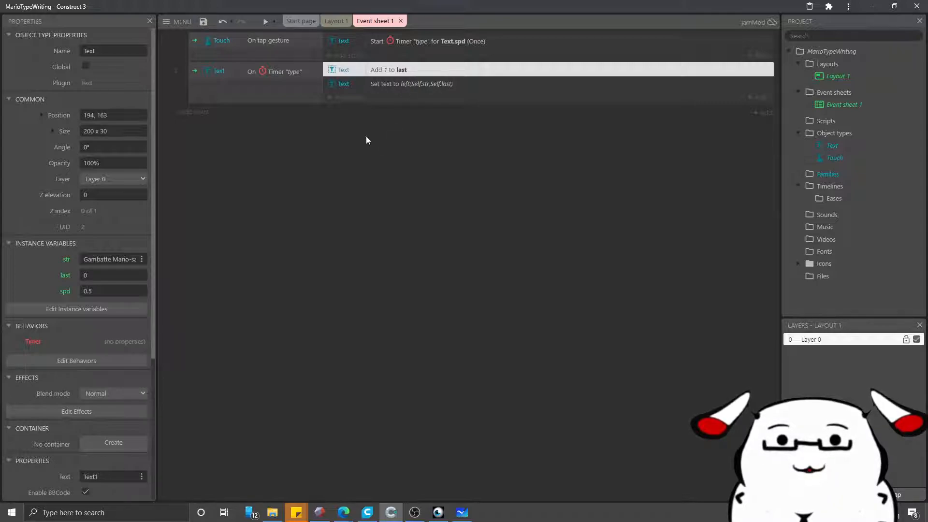
pyautogui.moveTo(367, 100)
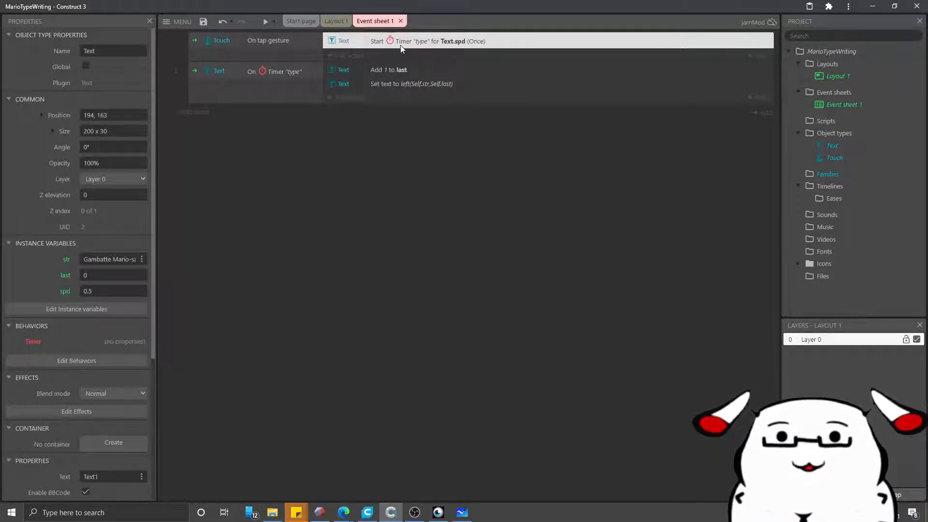
pyautogui.moveTo(438, 50)
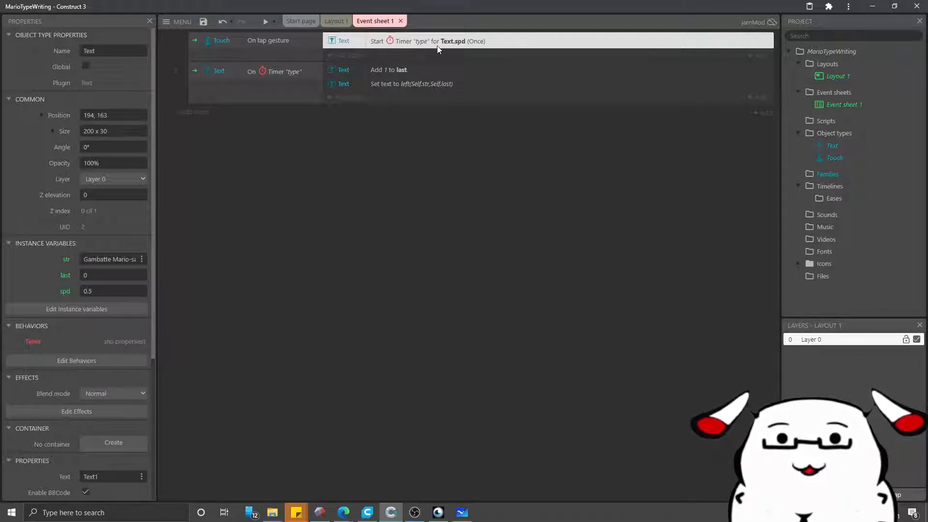
pyautogui.moveTo(483, 47)
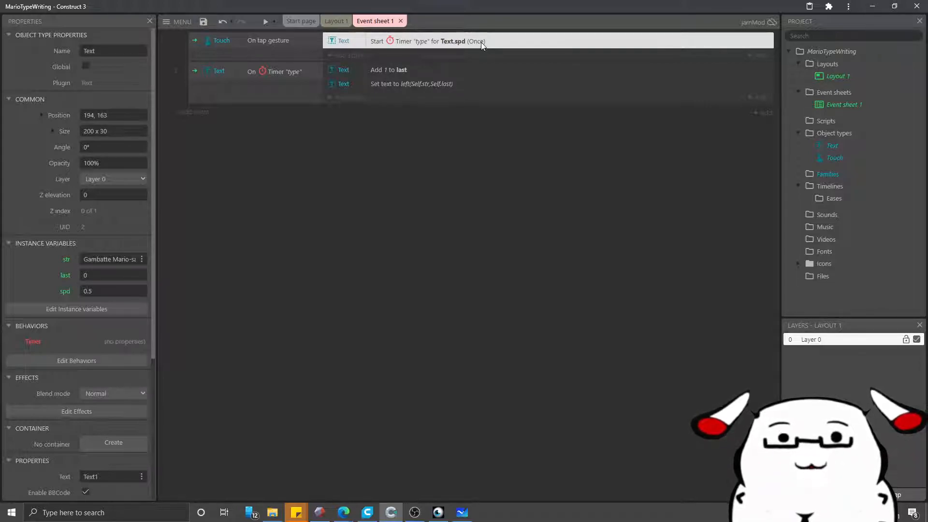
# Change the tap event's Start timer "type" action from Once to Regular.
pyautogui.doubleClick(429, 40)
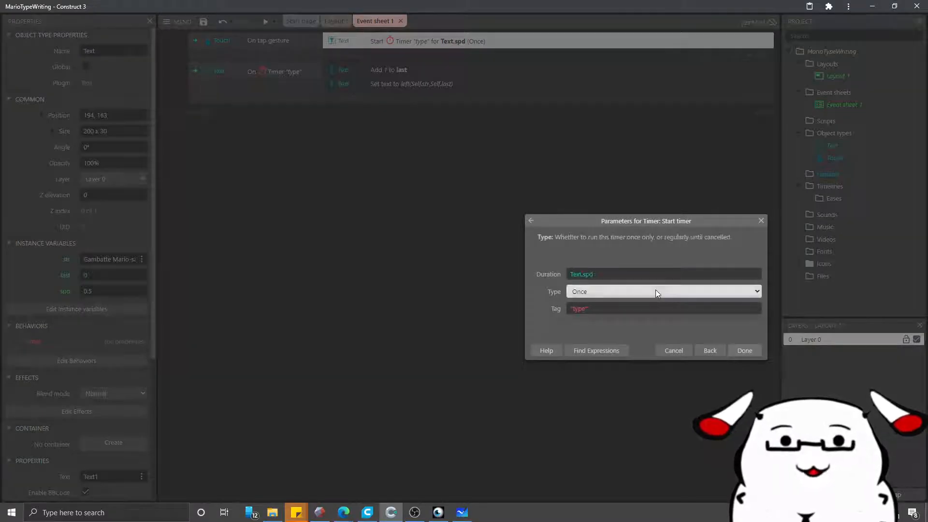
pyautogui.click(664, 291)
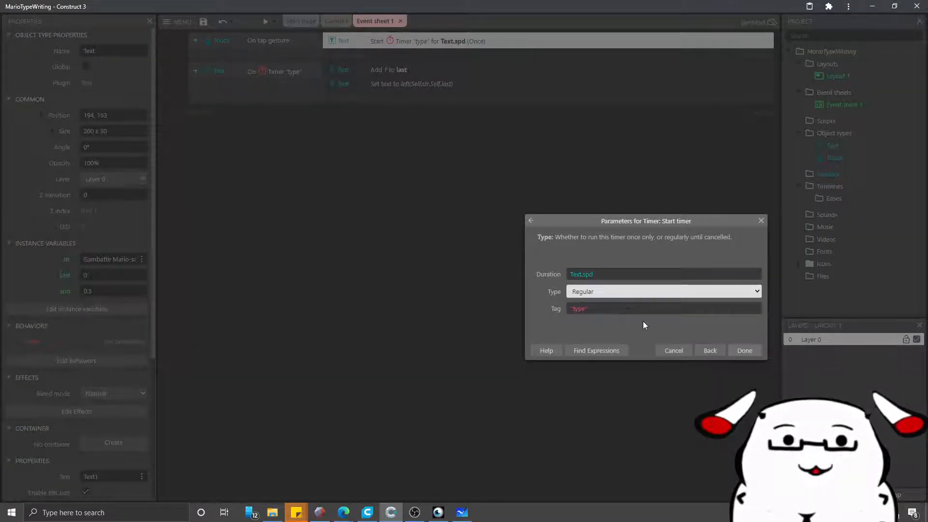
pyautogui.click(744, 350)
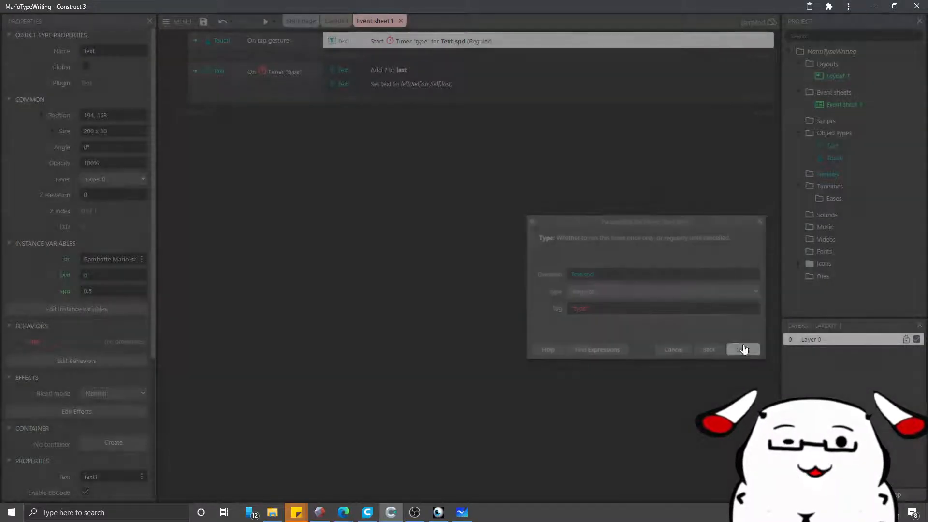
pyautogui.click(743, 349)
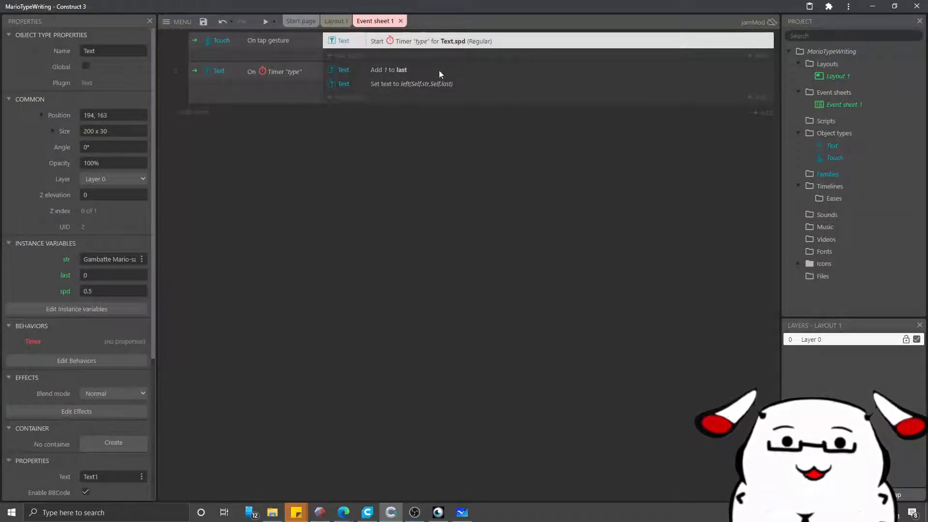
pyautogui.moveTo(463, 44)
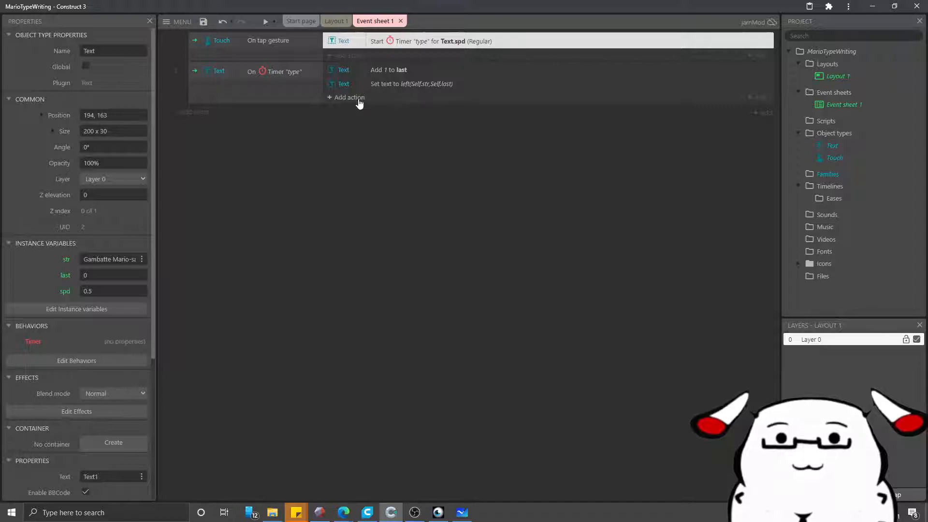
pyautogui.click(349, 97)
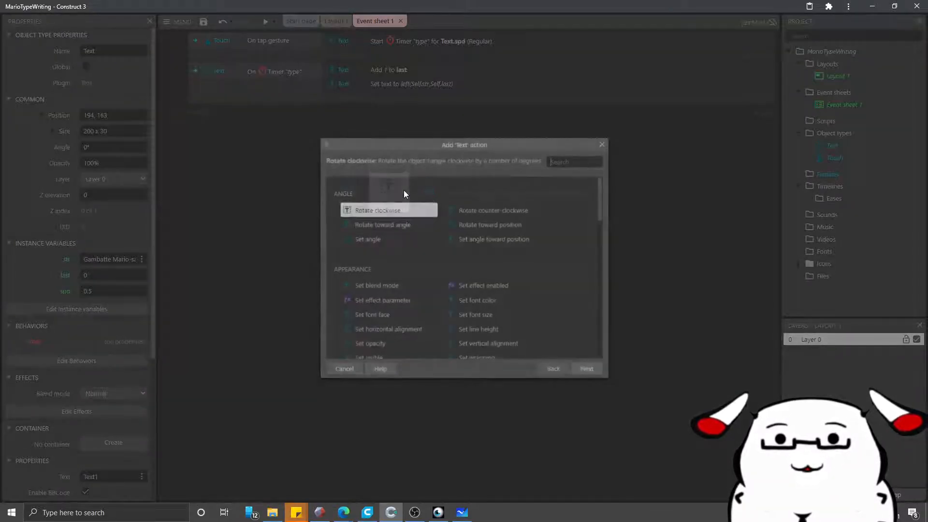
pyautogui.write('timer')
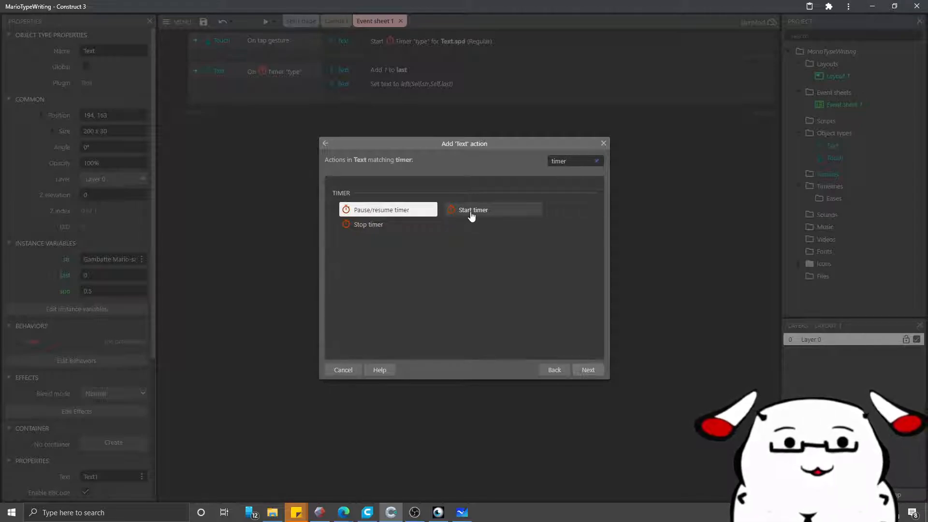
pyautogui.moveTo(515, 128)
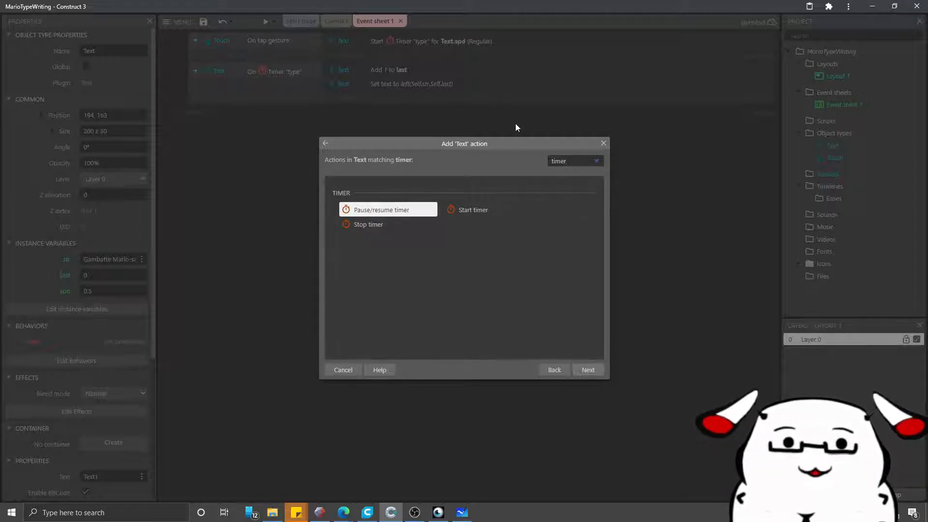
pyautogui.moveTo(507, 347)
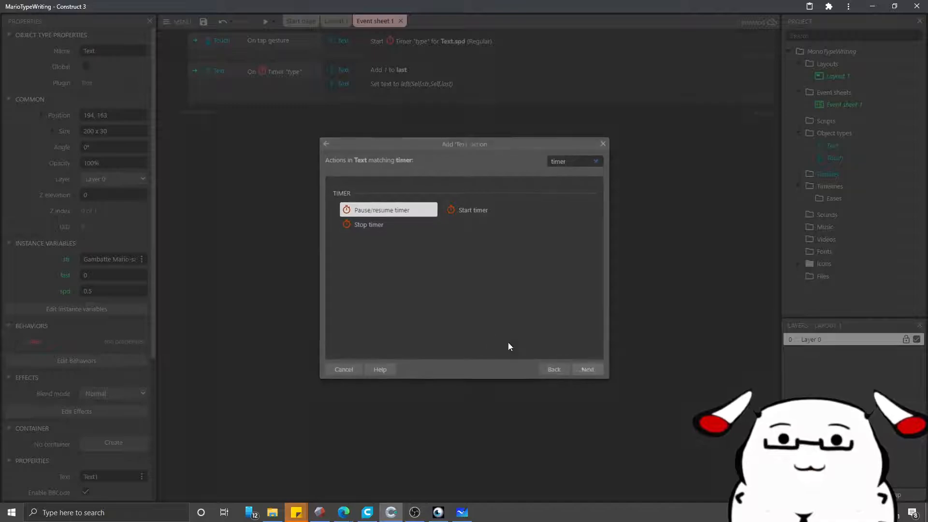
pyautogui.click(344, 369)
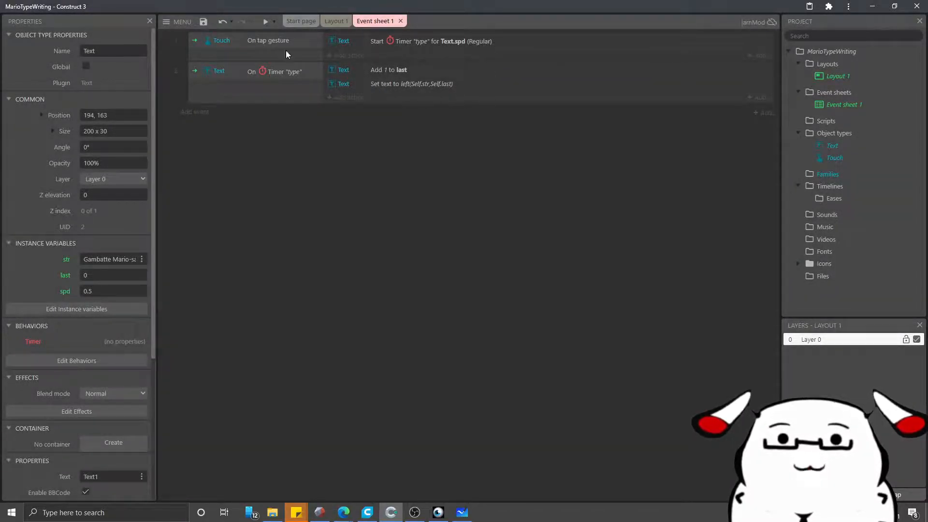
pyautogui.click(264, 22)
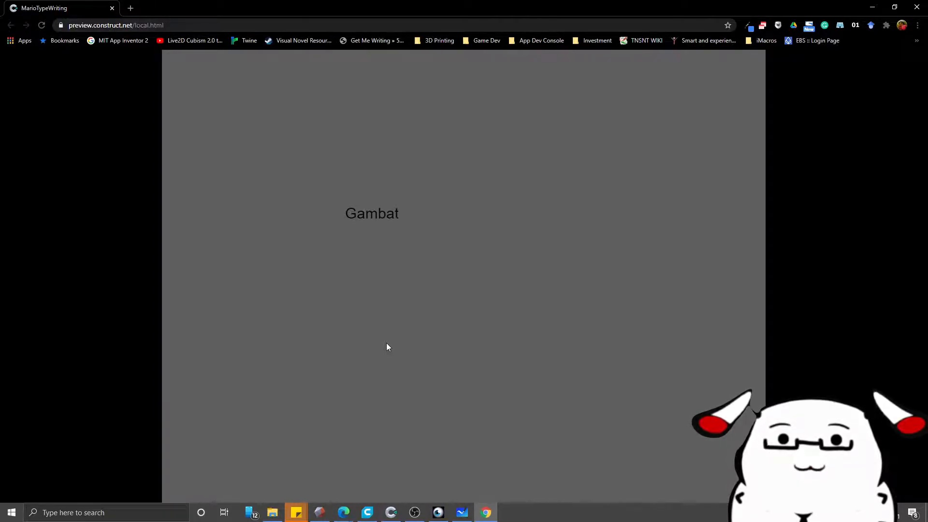
# Watch the Chrome preview type out 'Gambatte Mario-san!' and return to Construct 3.
pyautogui.write('te M')
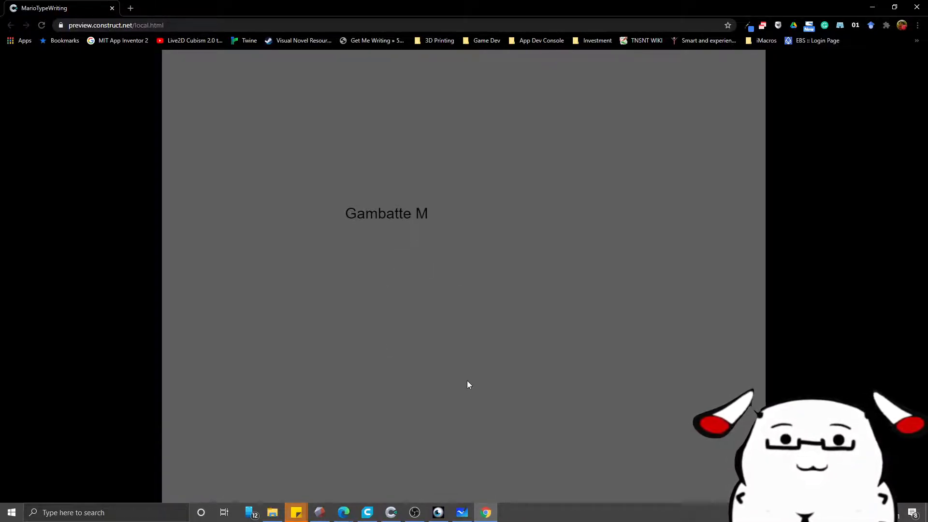
pyautogui.write('ario-san!')
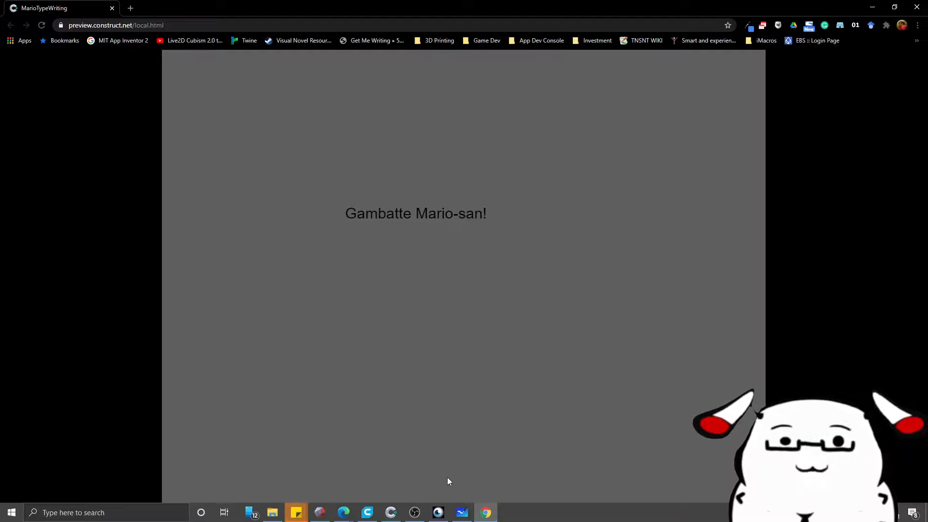
pyautogui.moveTo(451, 447)
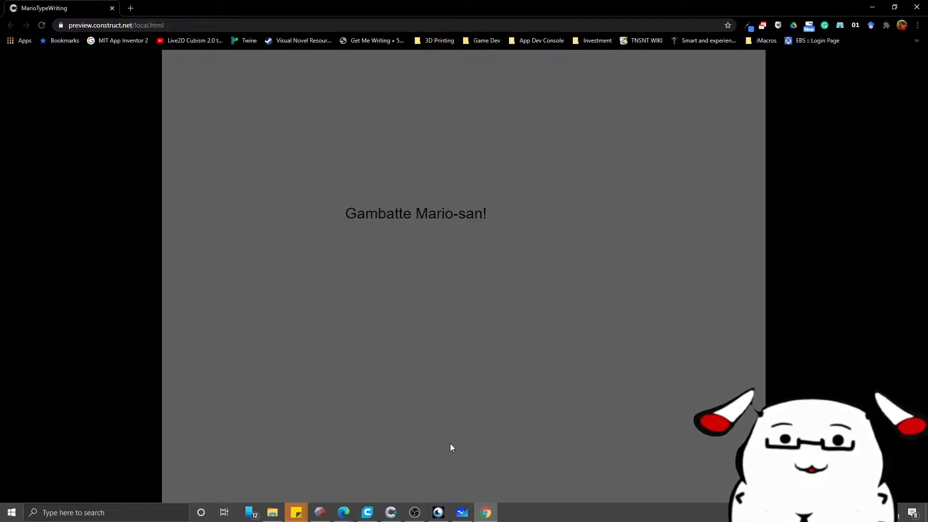
pyautogui.click(390, 512)
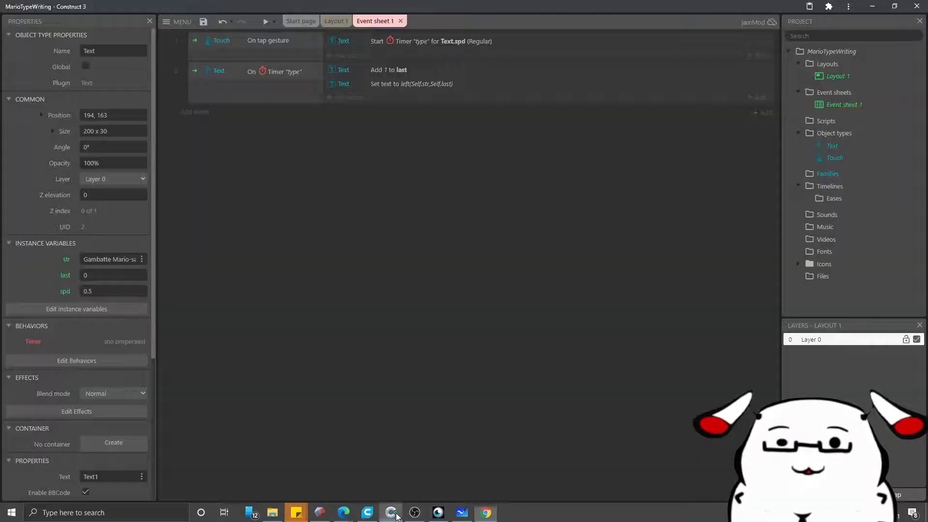
# Switch to Layout 1 and launch a fresh Chrome preview showing 'Text1'.
pyautogui.click(335, 20)
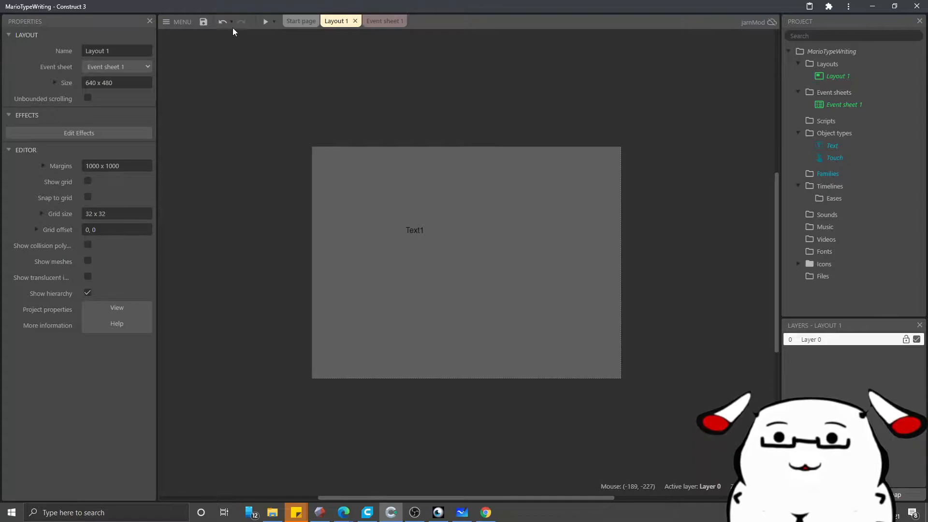
pyautogui.click(265, 21)
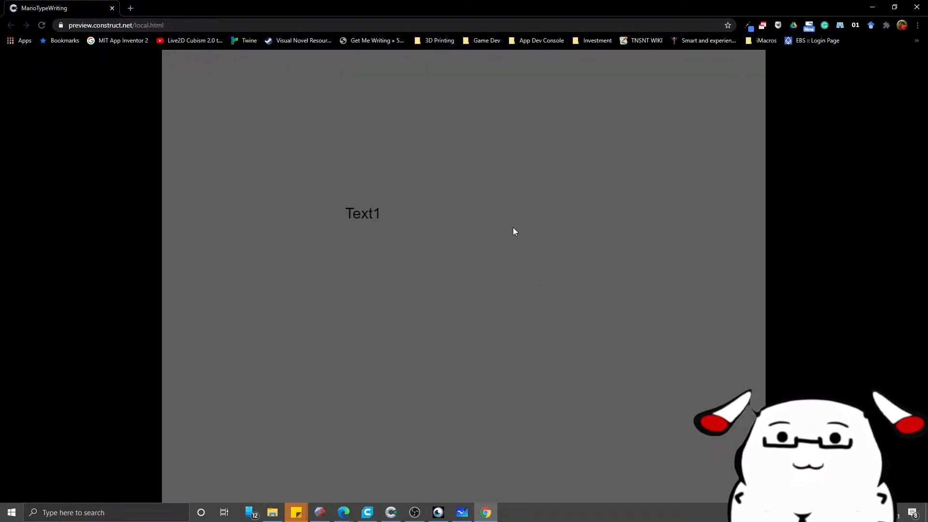